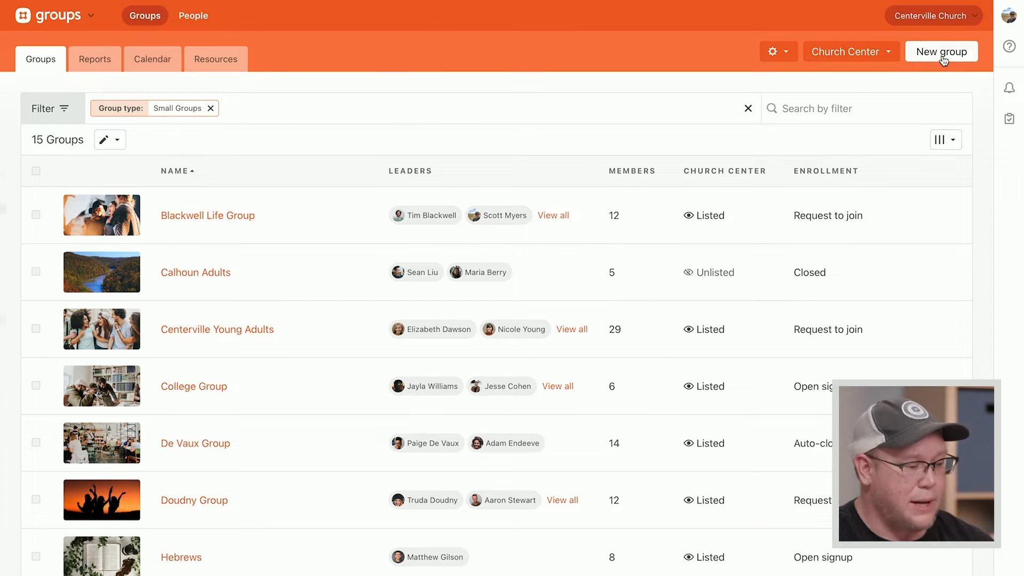
# Step: Create a Small Groups group named 'Wentz Small Group'
pyautogui.click(941, 52)
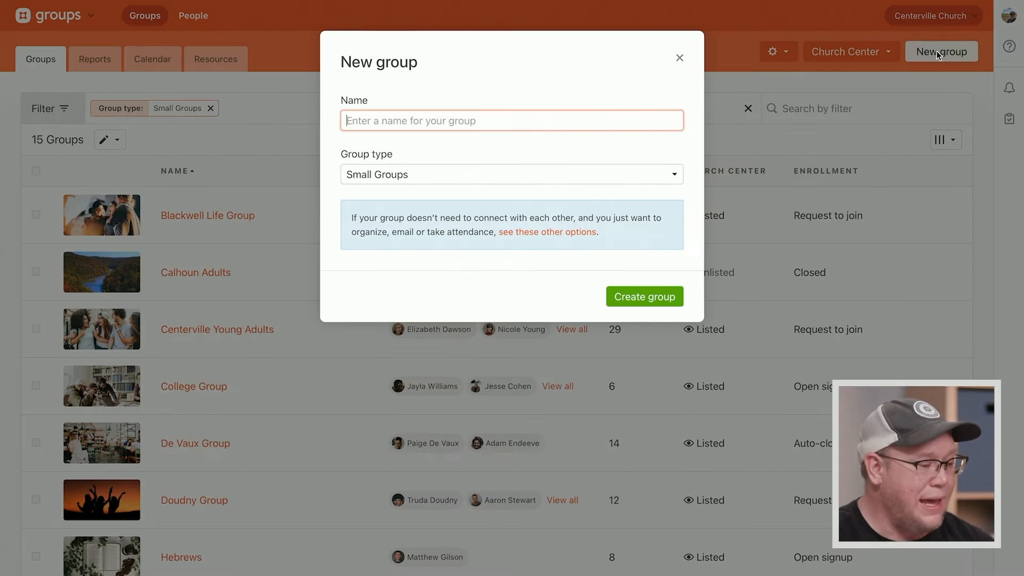
pyautogui.moveTo(405, 181)
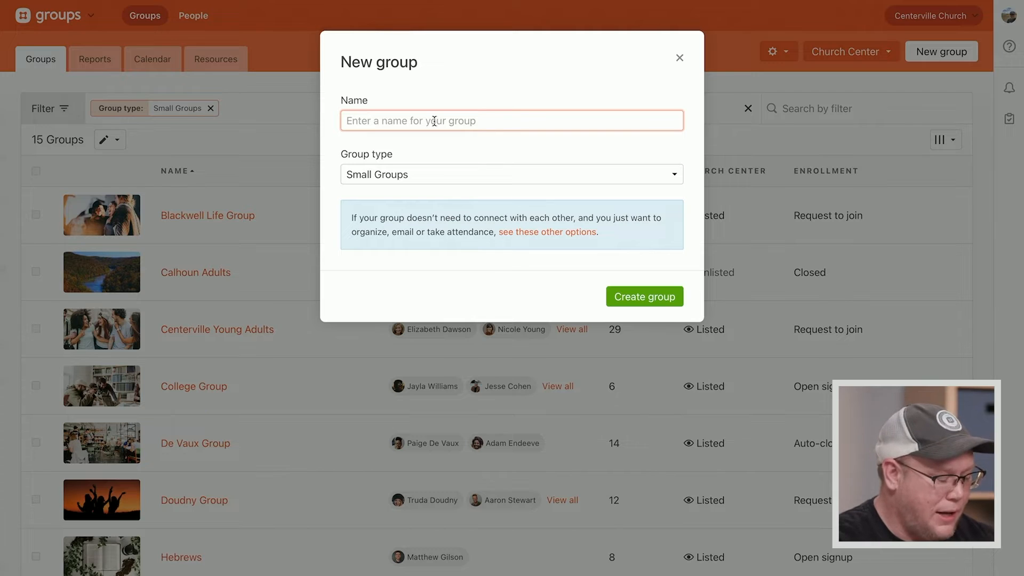
pyautogui.write('Wentz Small Gro')
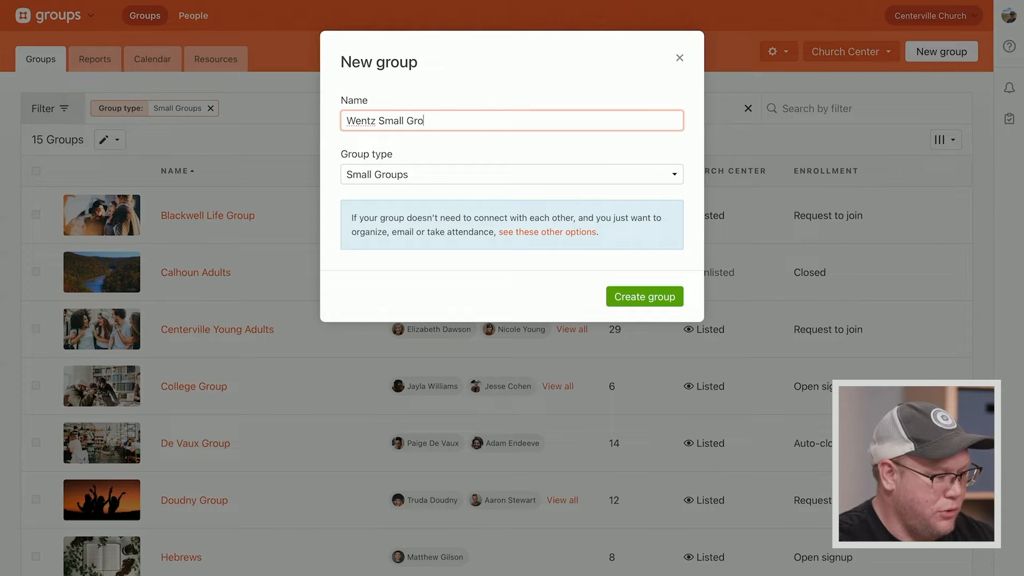
pyautogui.write('up')
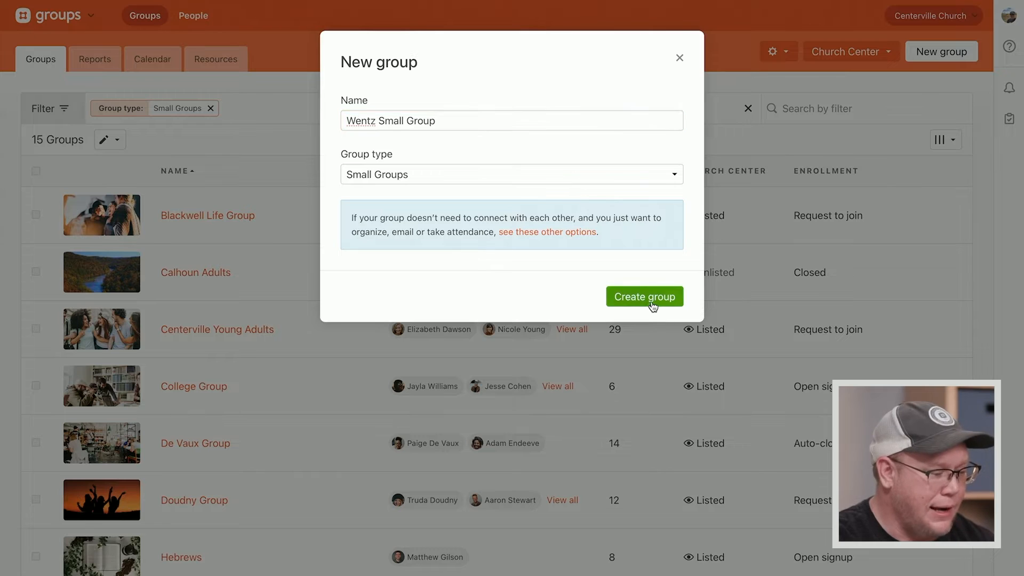
pyautogui.click(644, 297)
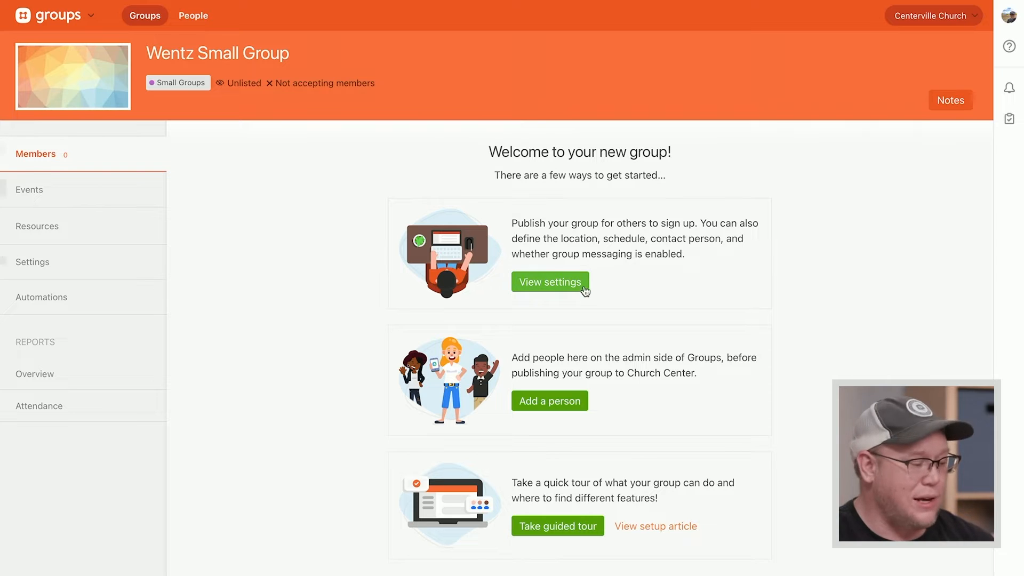
pyautogui.moveTo(666, 404)
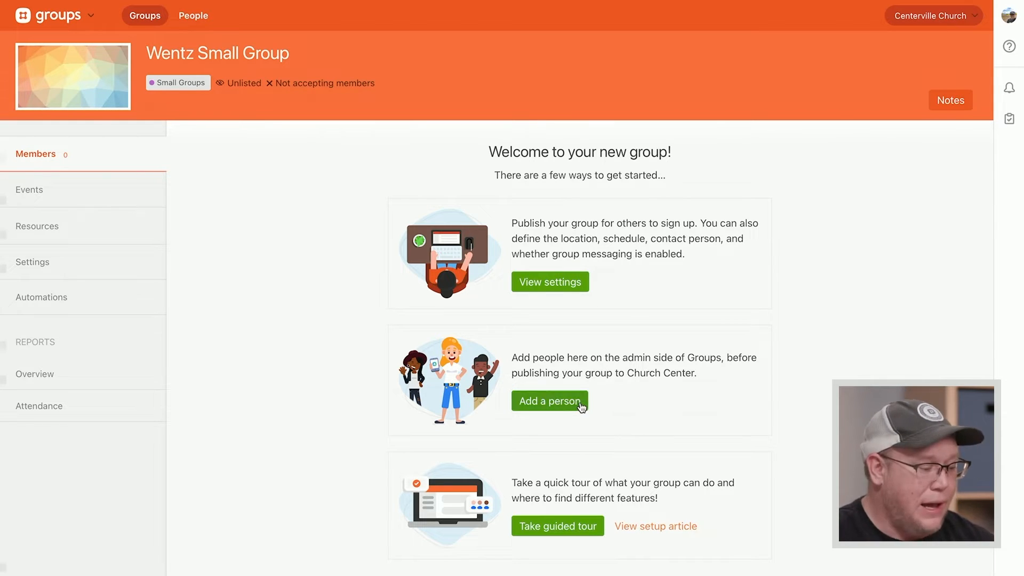
# Step: Open the Add person dialog from the group's welcome page
pyautogui.click(549, 402)
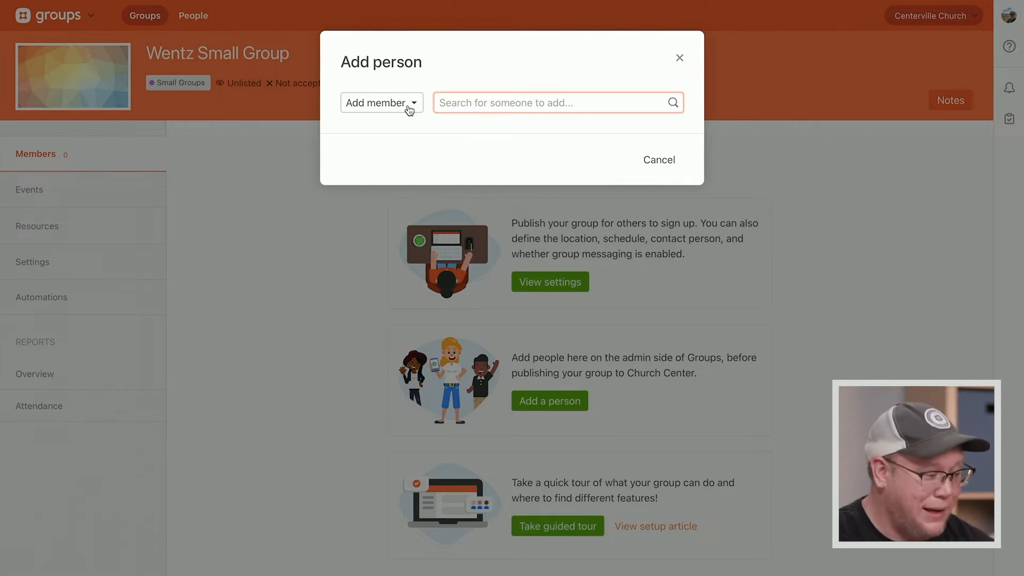
pyautogui.click(381, 102)
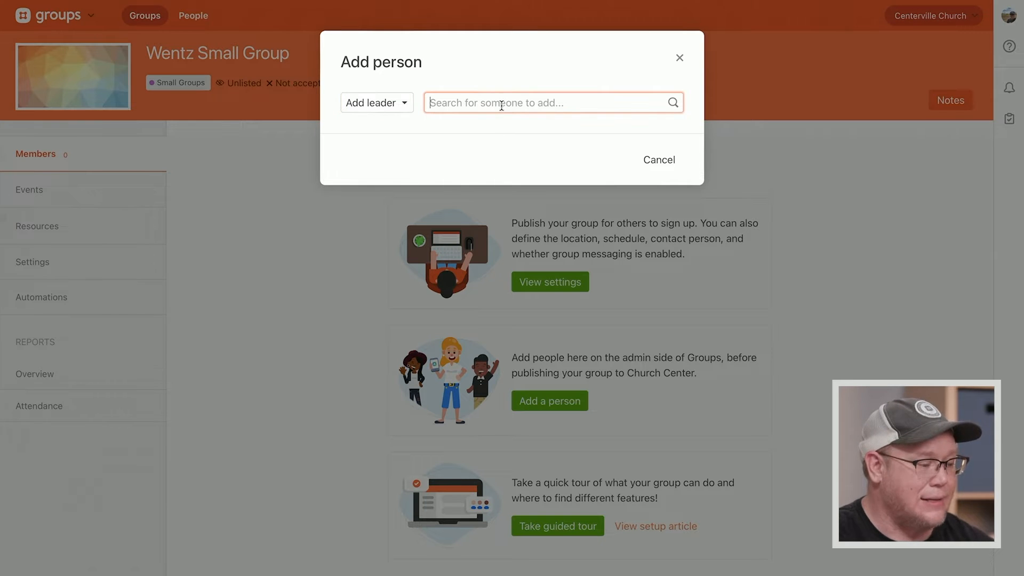
pyautogui.write('wentz')
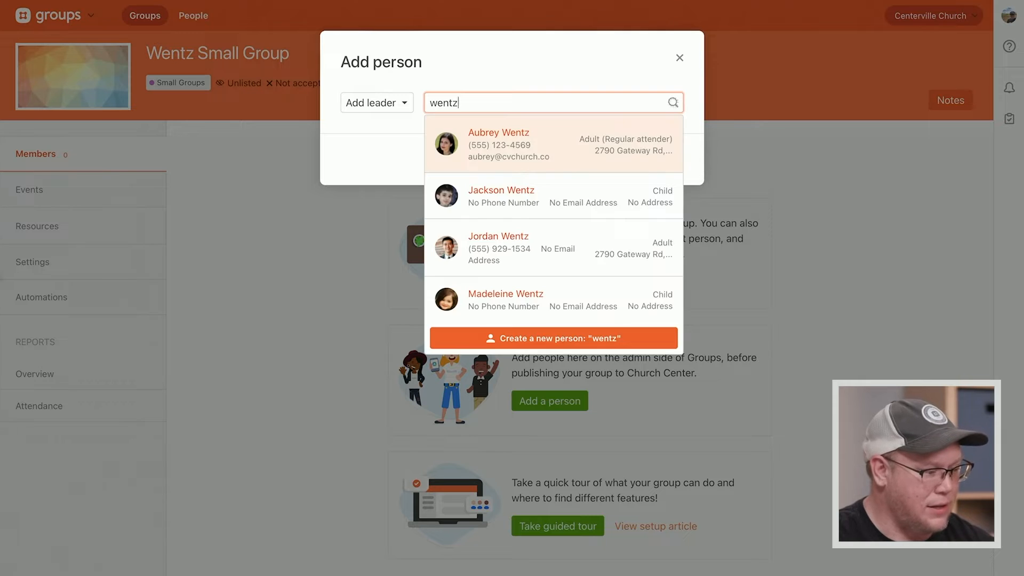
pyautogui.click(553, 144)
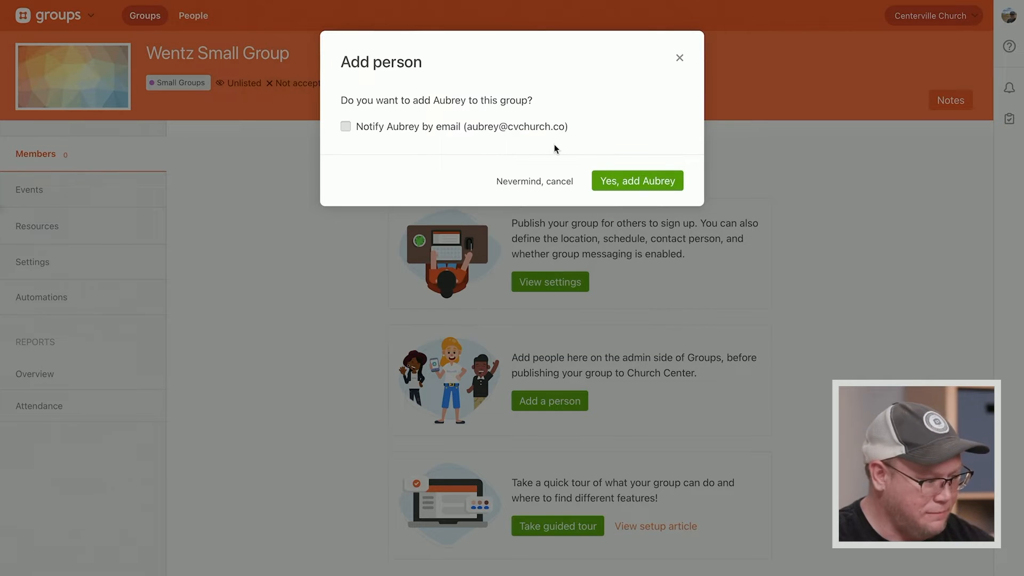
pyautogui.moveTo(661, 167)
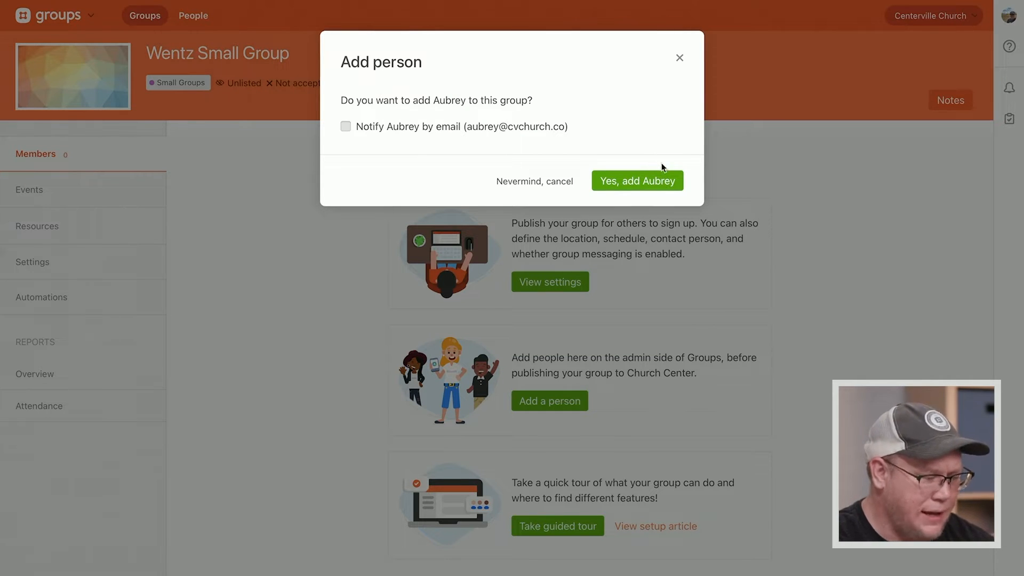
pyautogui.moveTo(434, 124)
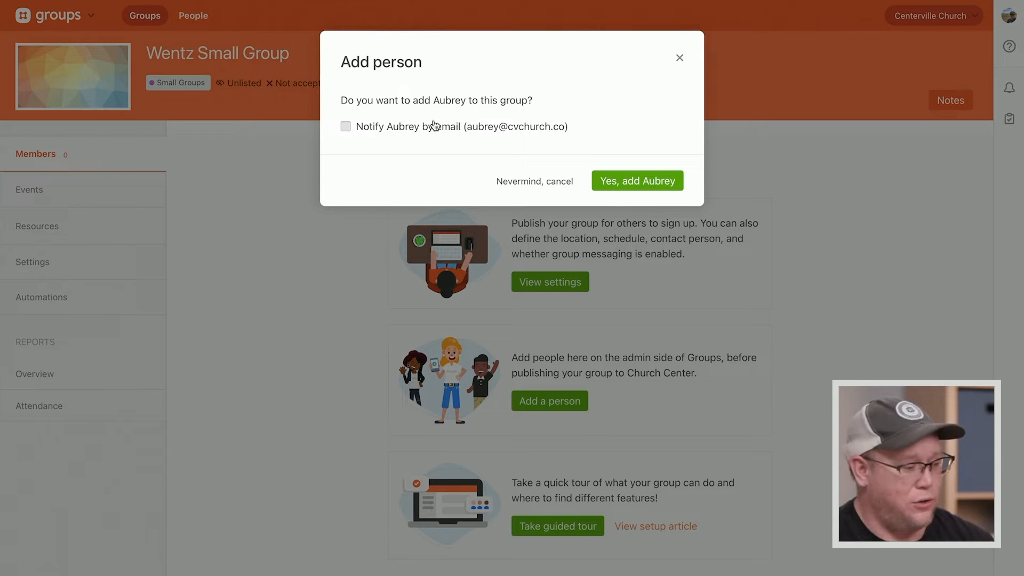
pyautogui.click(636, 181)
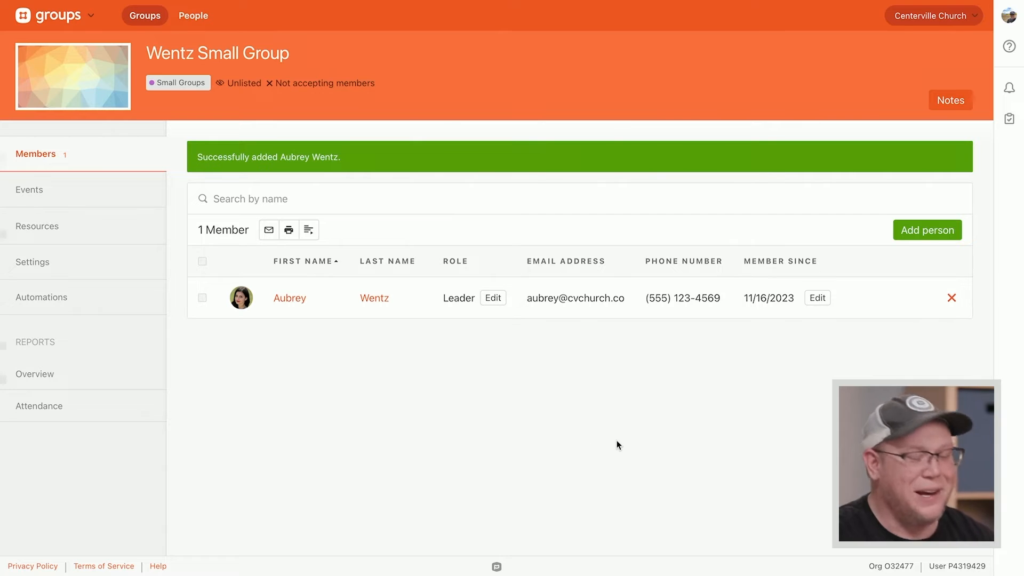
pyautogui.moveTo(406, 404)
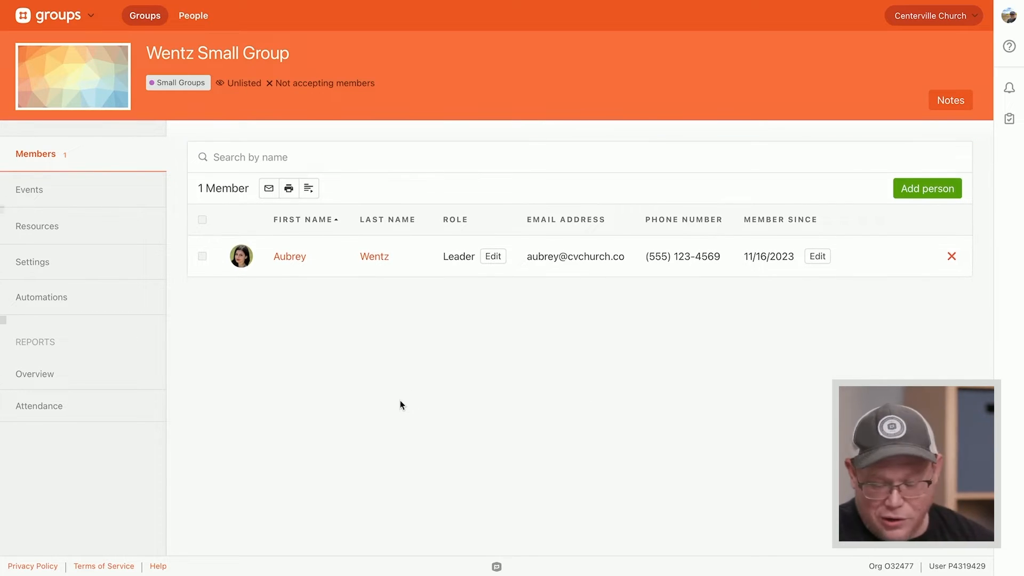
pyautogui.moveTo(105, 199)
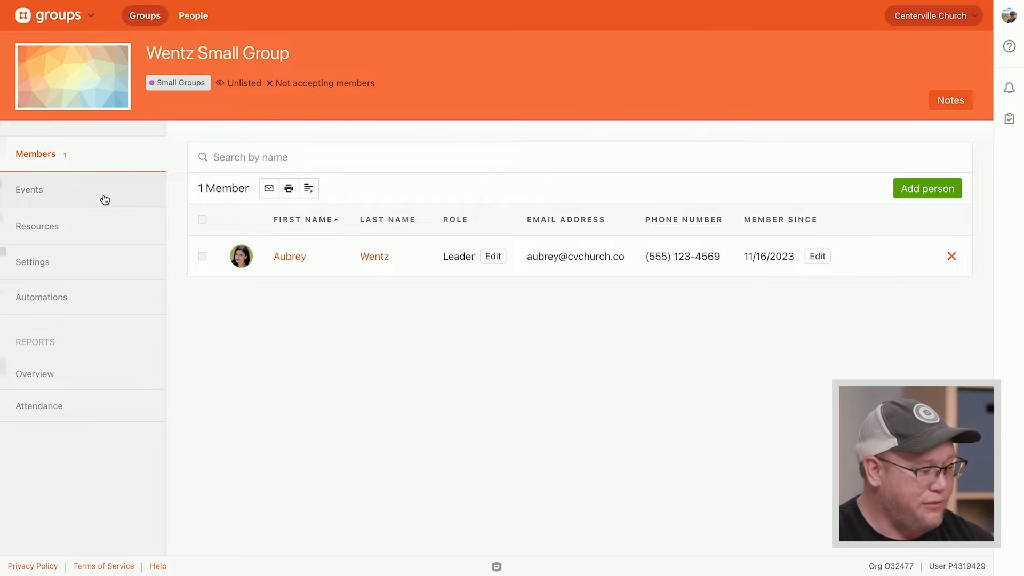
# Step: View the group's Events calendar, empty for November and December
pyautogui.click(28, 190)
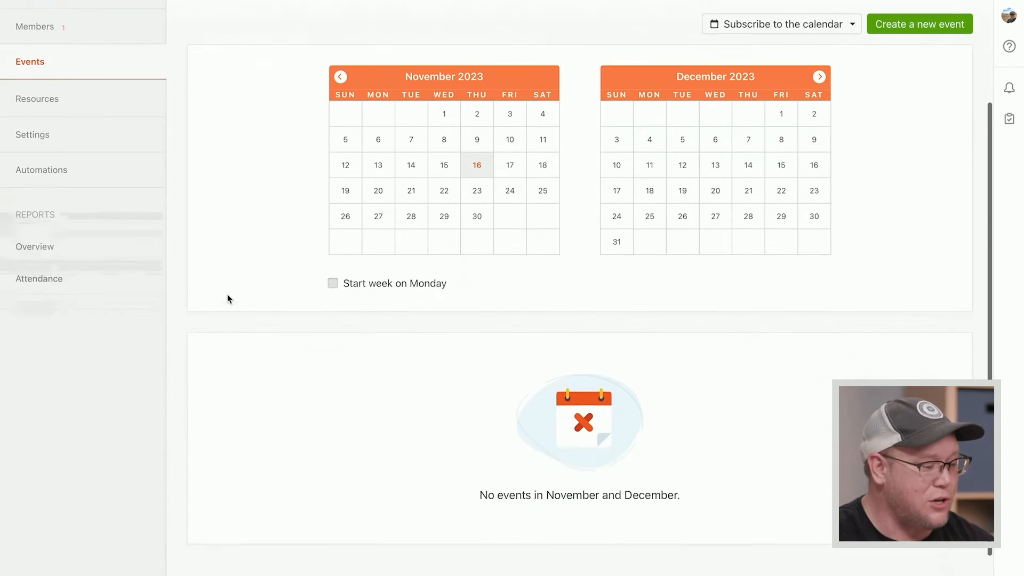
pyautogui.scroll(3)
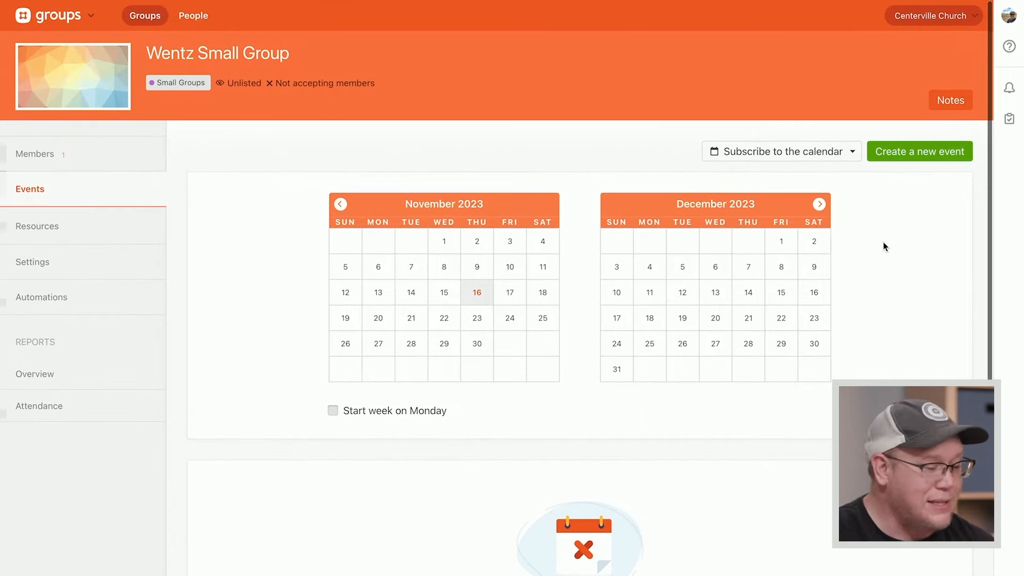
pyautogui.moveTo(258, 266)
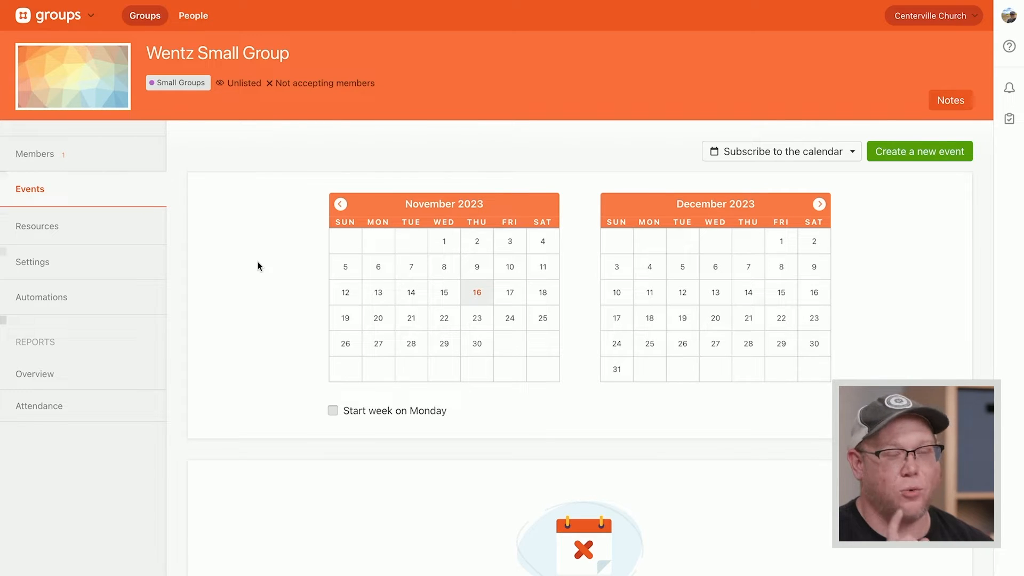
pyautogui.moveTo(76, 236)
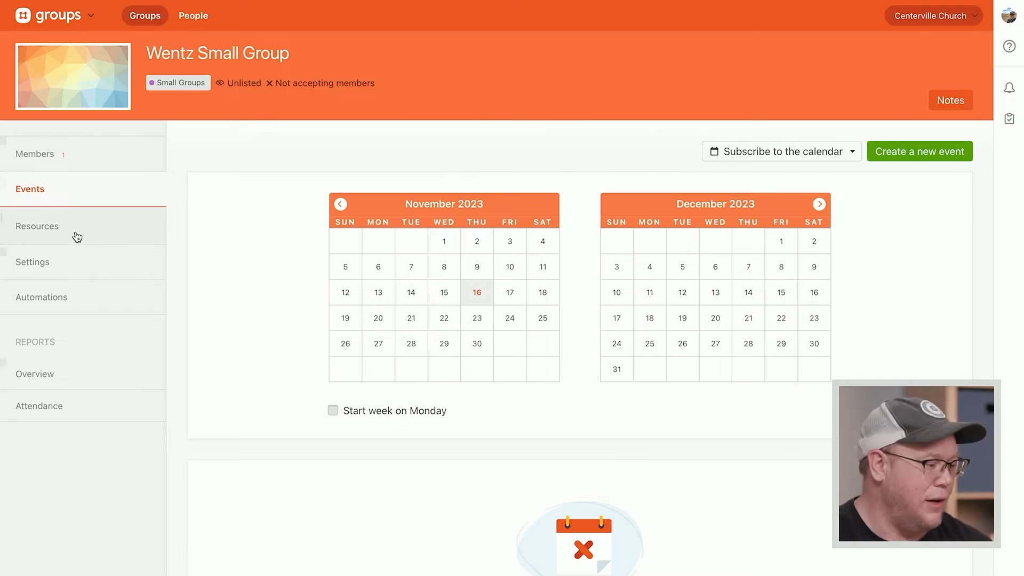
# Step: Show the Resources page listing four shared resources, including Bible Project Classroom
pyautogui.click(37, 225)
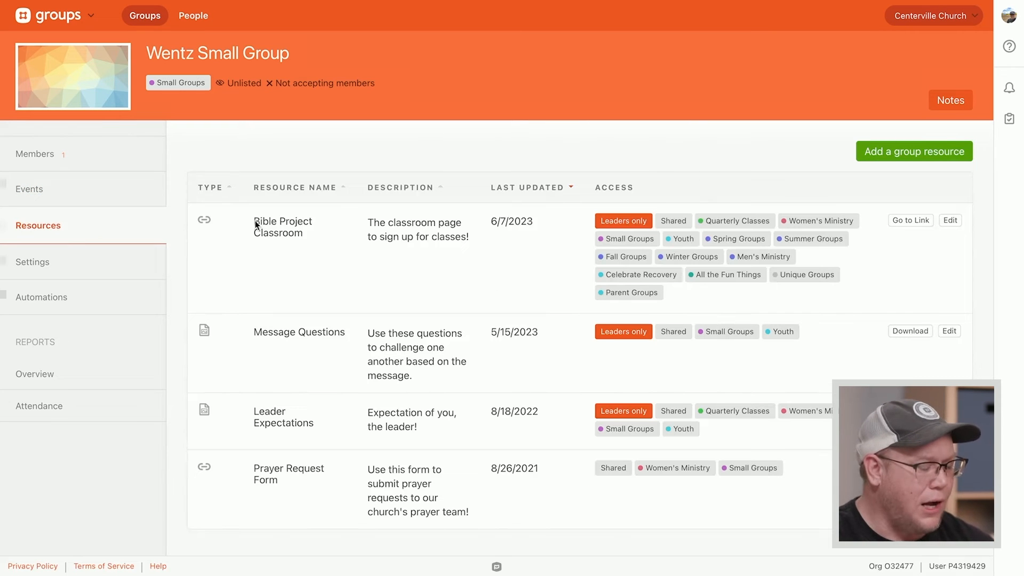
pyautogui.moveTo(455, 169)
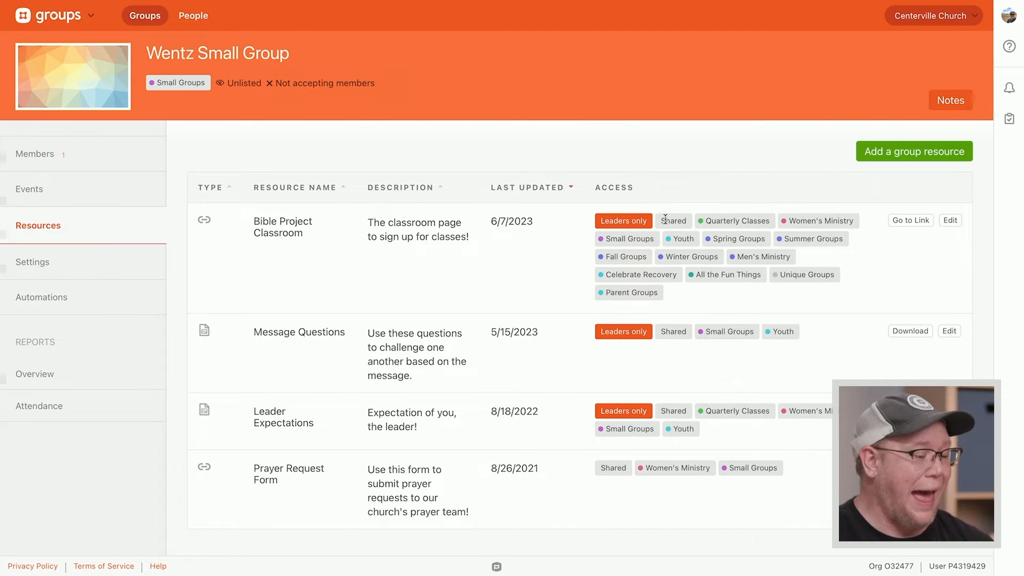
pyautogui.moveTo(673, 170)
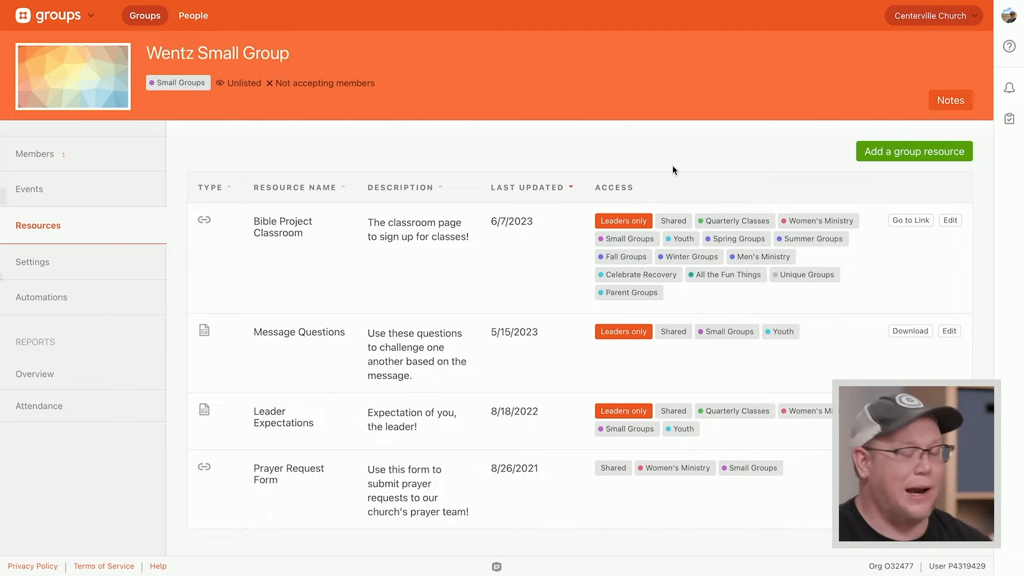
pyautogui.moveTo(686, 155)
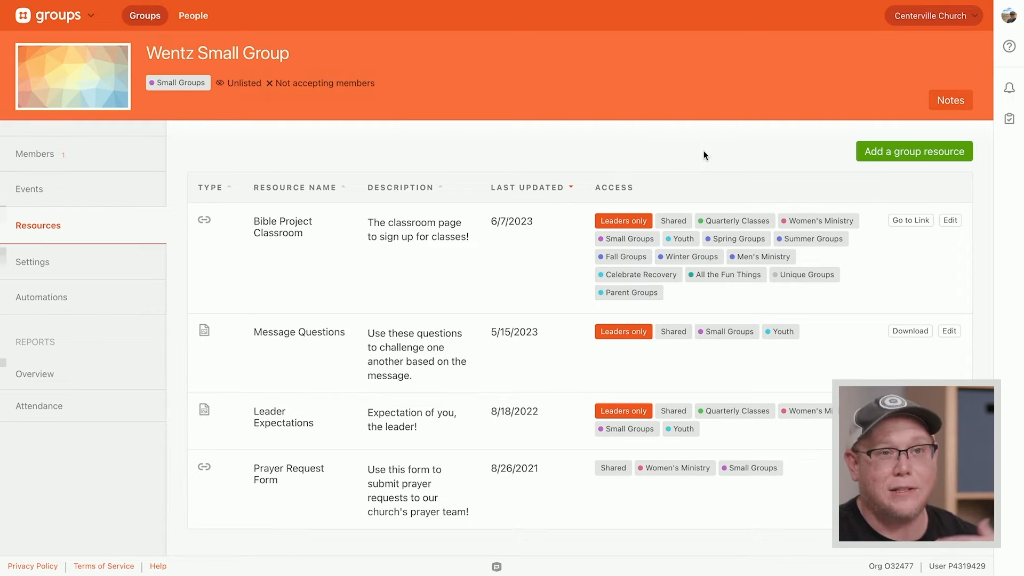
pyautogui.moveTo(265, 155)
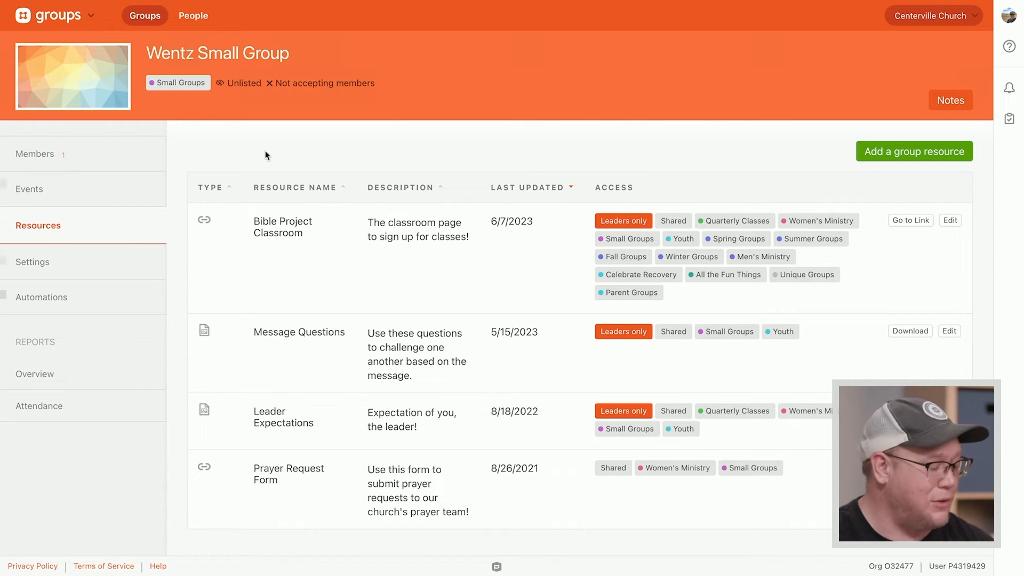
pyautogui.moveTo(51, 265)
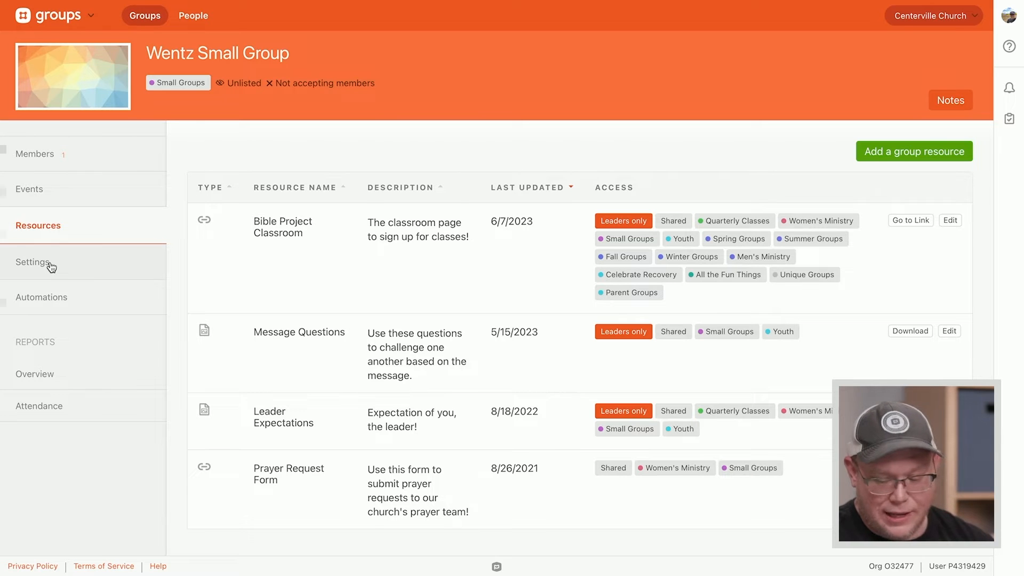
# Step: Check 'Enable Group Messaging' in the Wentz Small Group settings
pyautogui.click(31, 262)
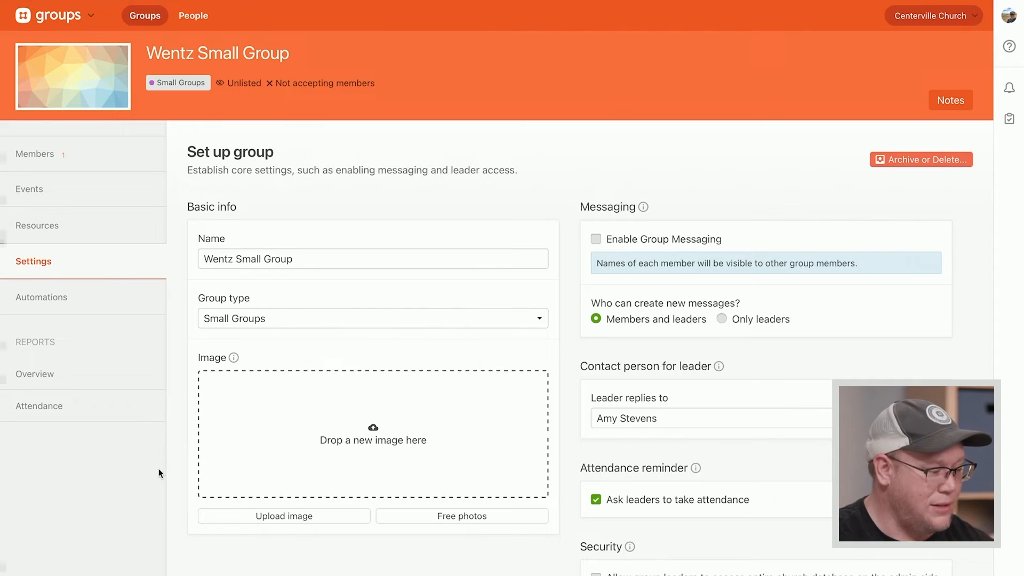
pyautogui.scroll(-3)
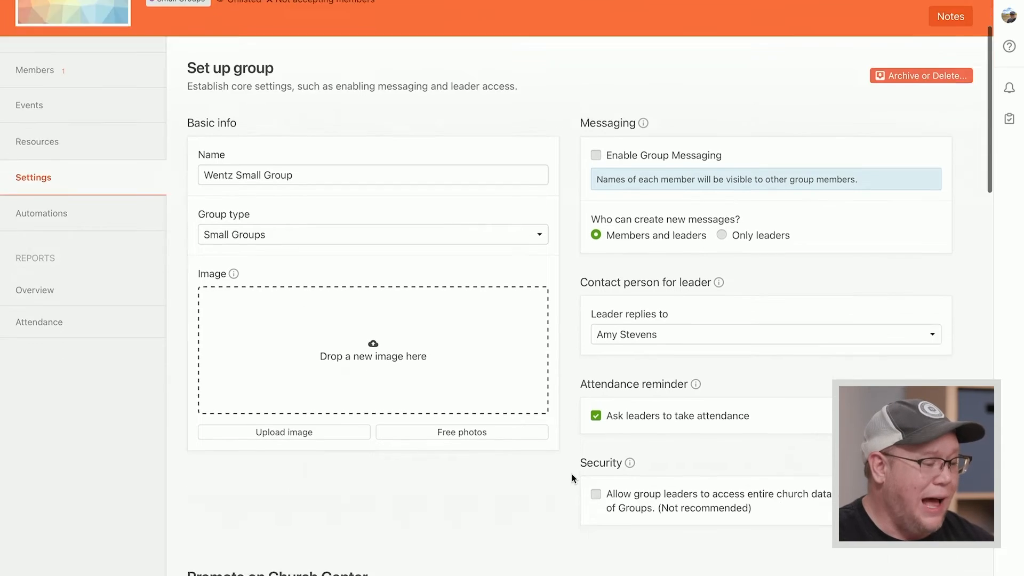
pyautogui.scroll(-3)
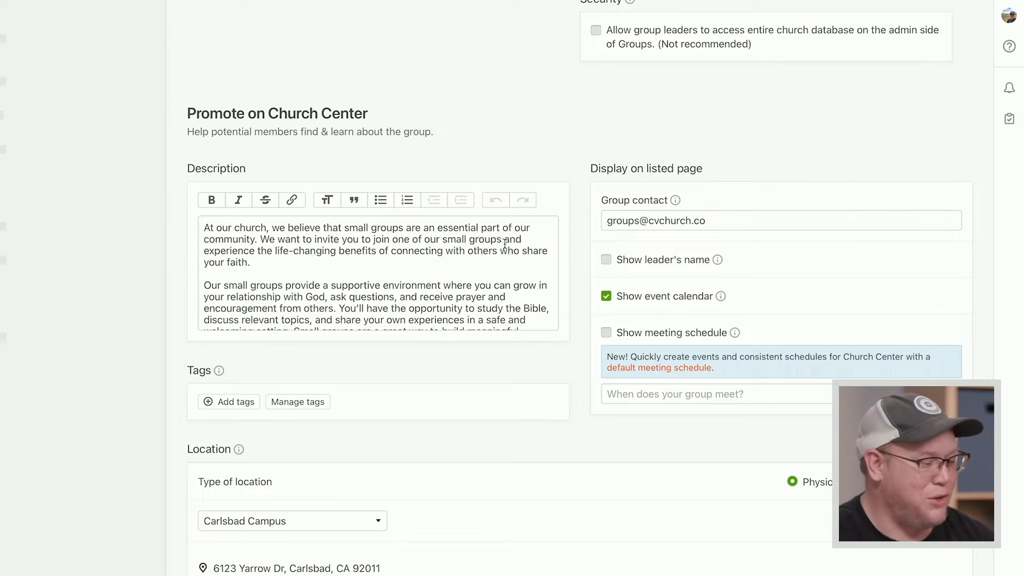
pyautogui.scroll(3)
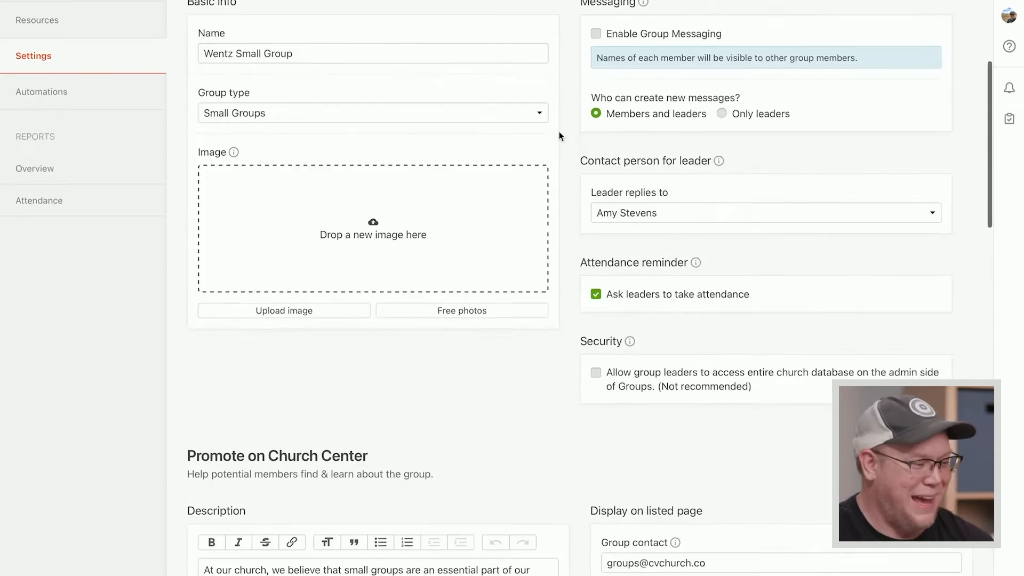
pyautogui.scroll(-3)
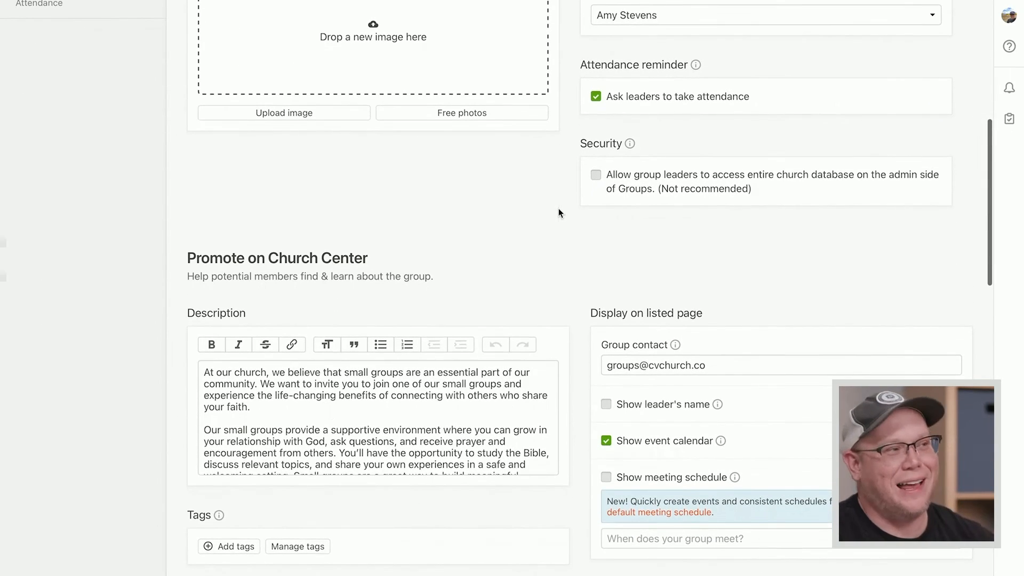
pyautogui.moveTo(555, 230)
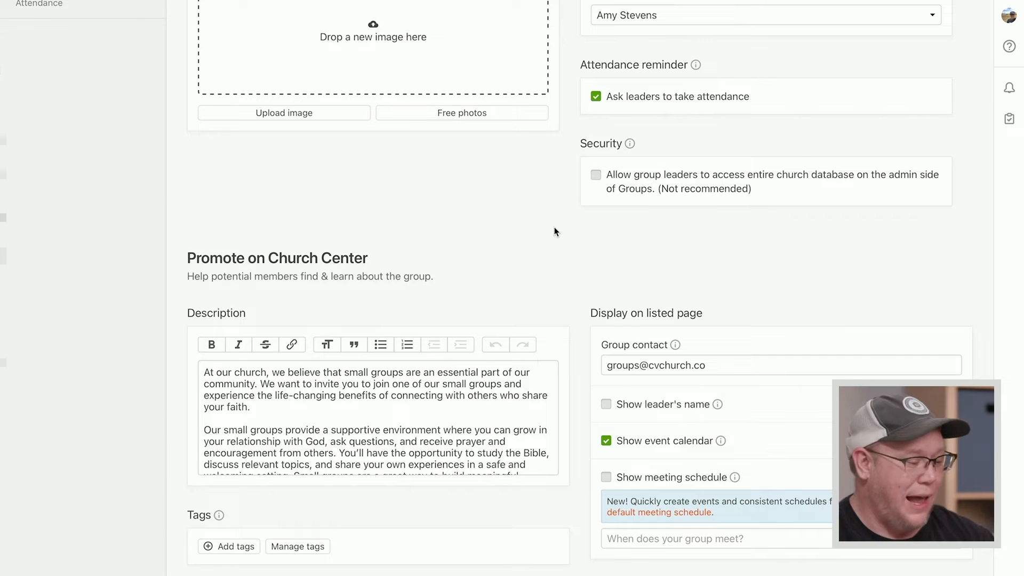
pyautogui.scroll(3)
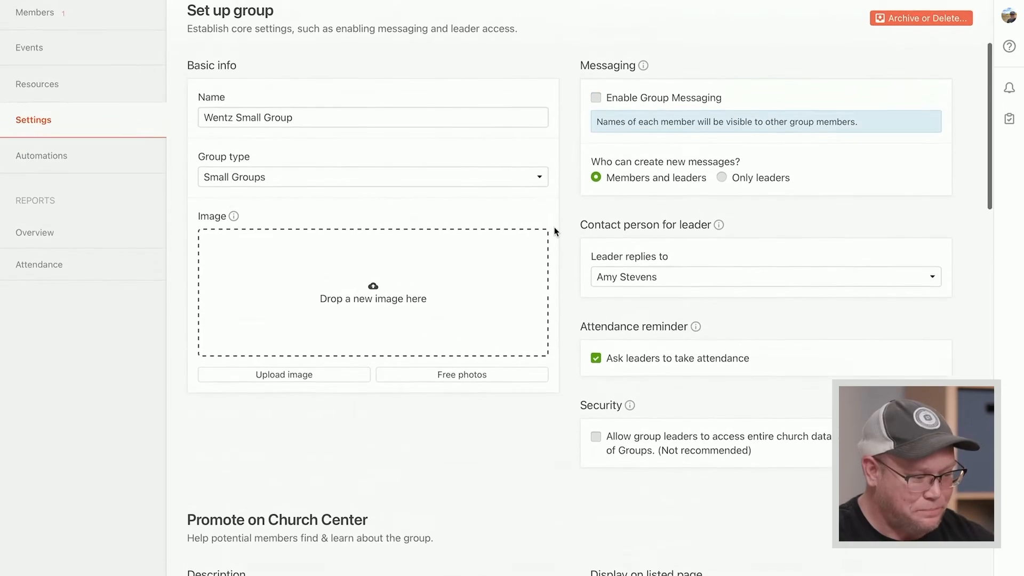
pyautogui.scroll(3)
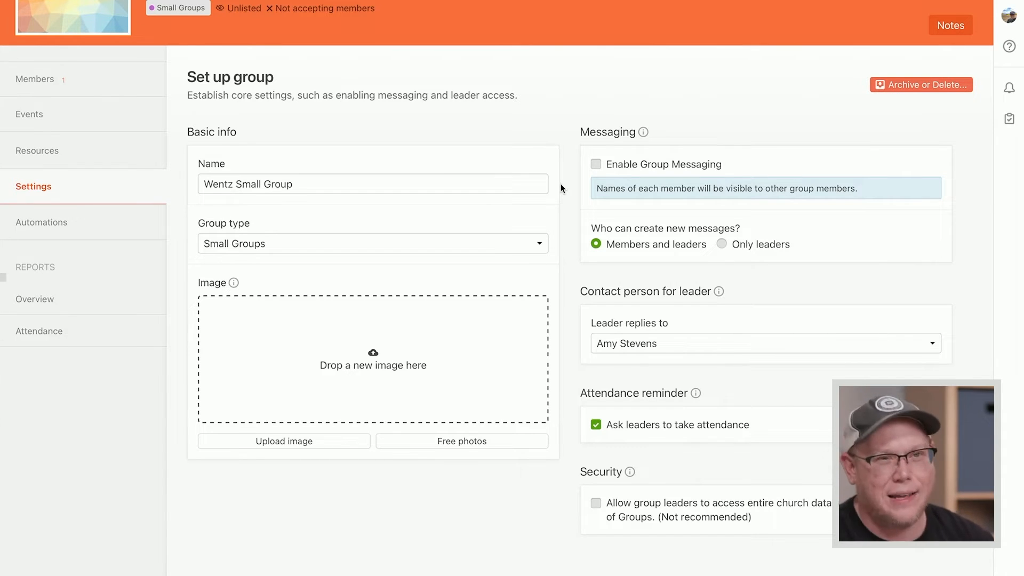
pyautogui.moveTo(619, 167)
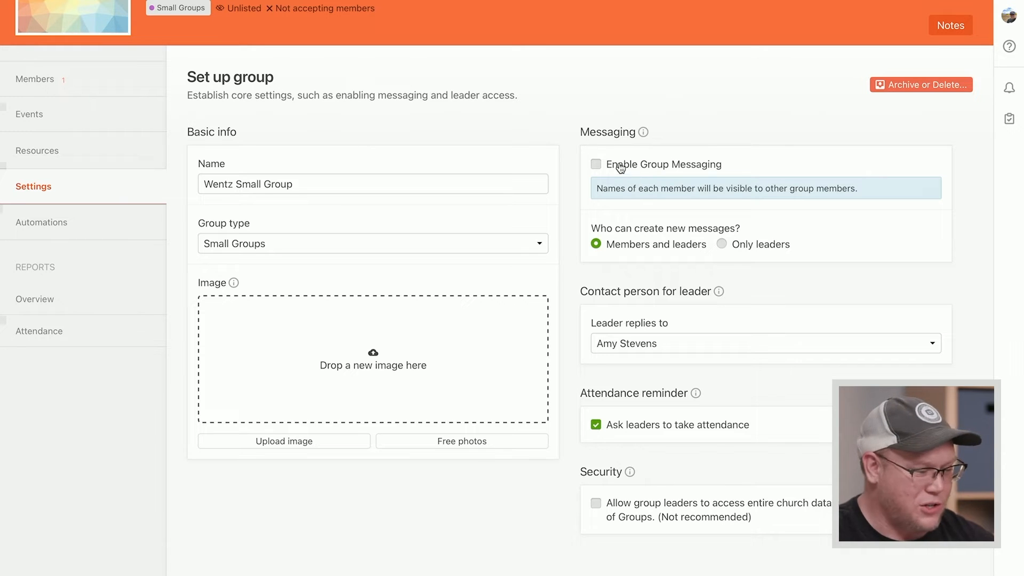
pyautogui.moveTo(695, 169)
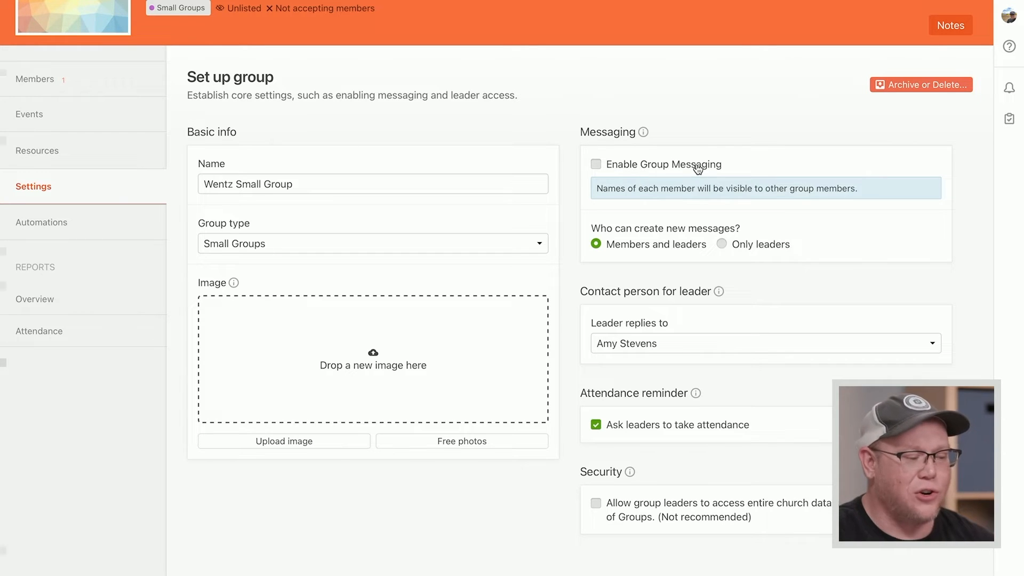
pyautogui.click(595, 164)
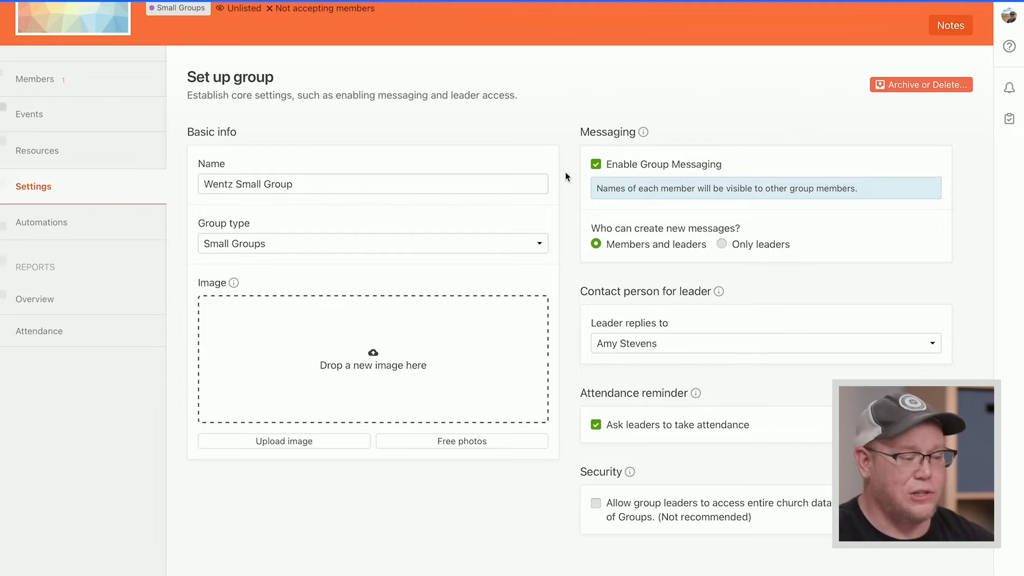
pyautogui.moveTo(570, 181)
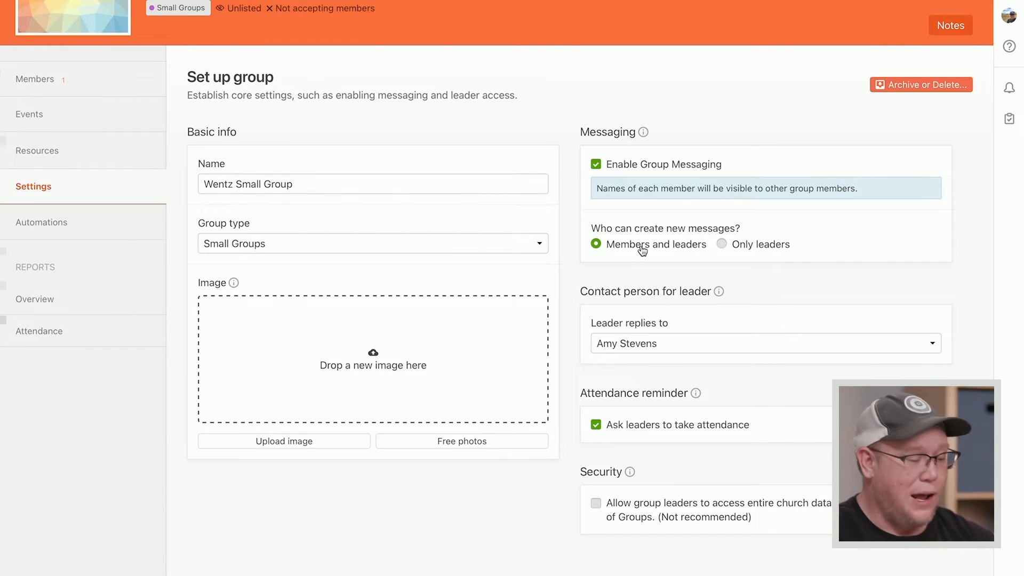
pyautogui.moveTo(781, 262)
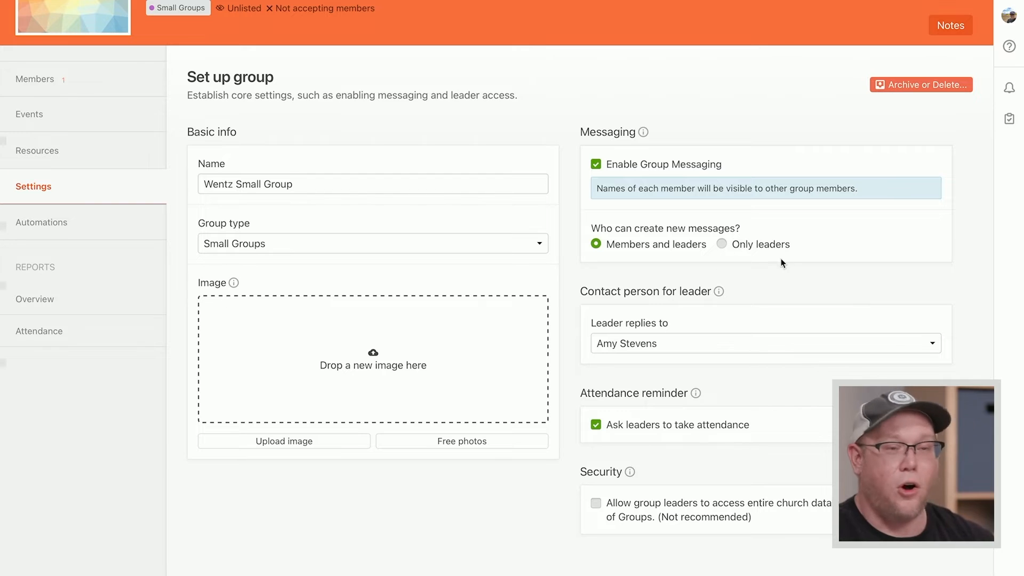
pyautogui.moveTo(753, 269)
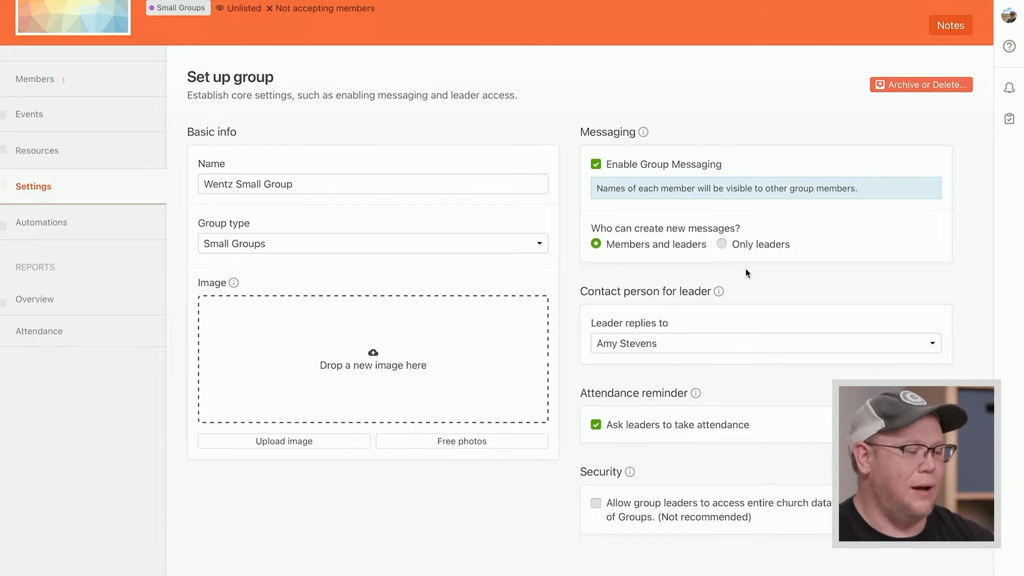
pyautogui.moveTo(797, 290)
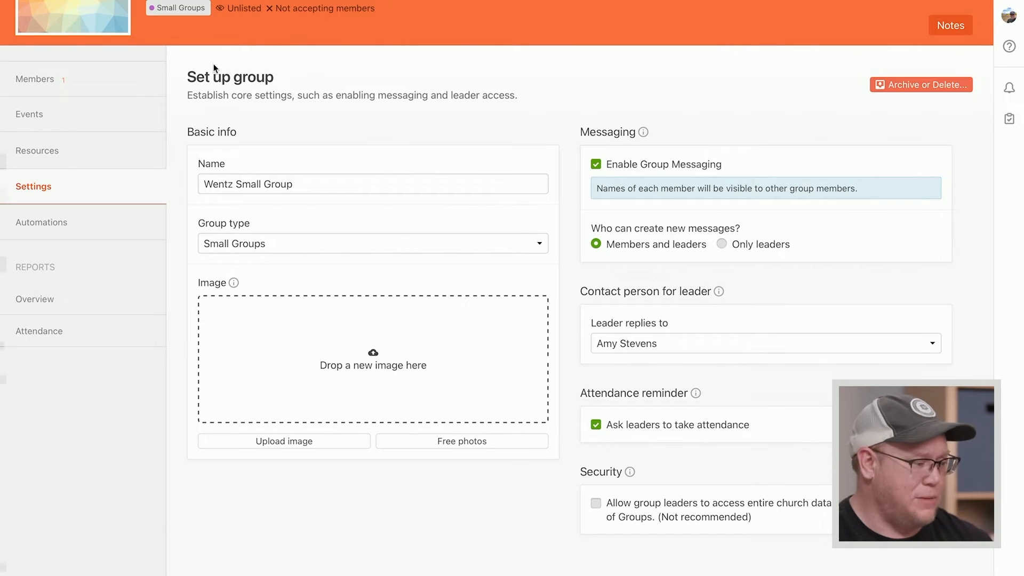
pyautogui.moveTo(241, 112)
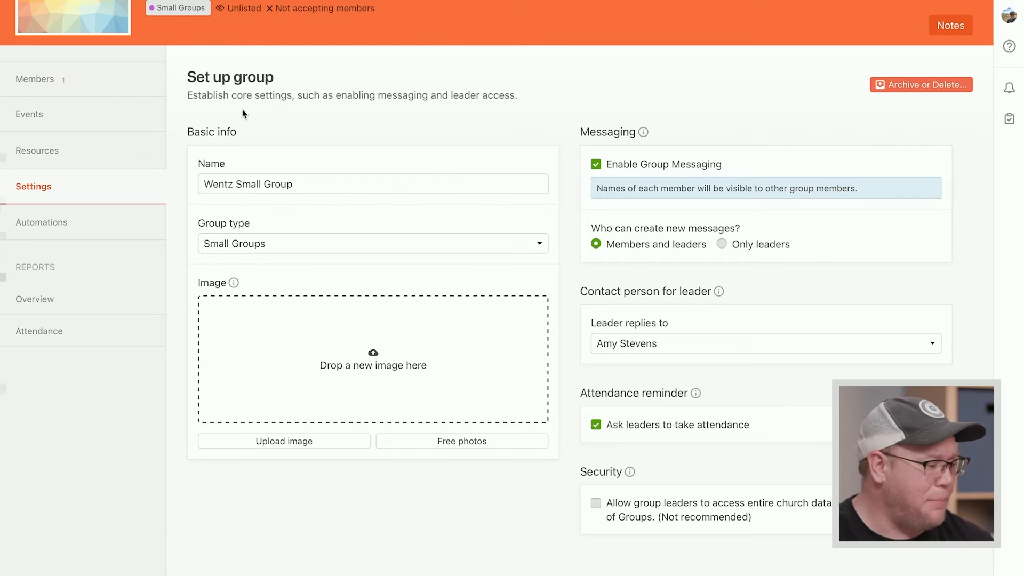
pyautogui.scroll(-3)
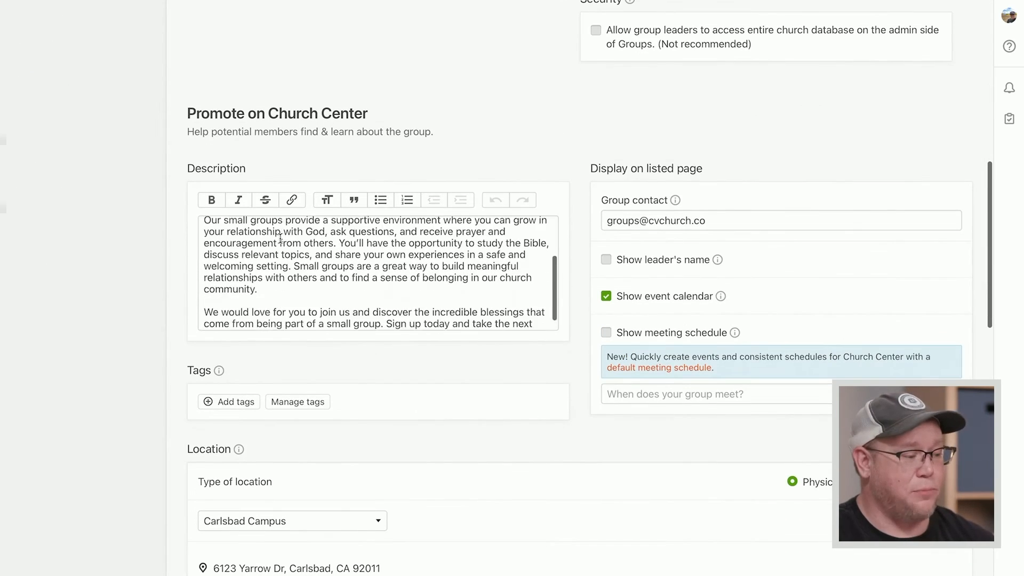
pyautogui.scroll(3)
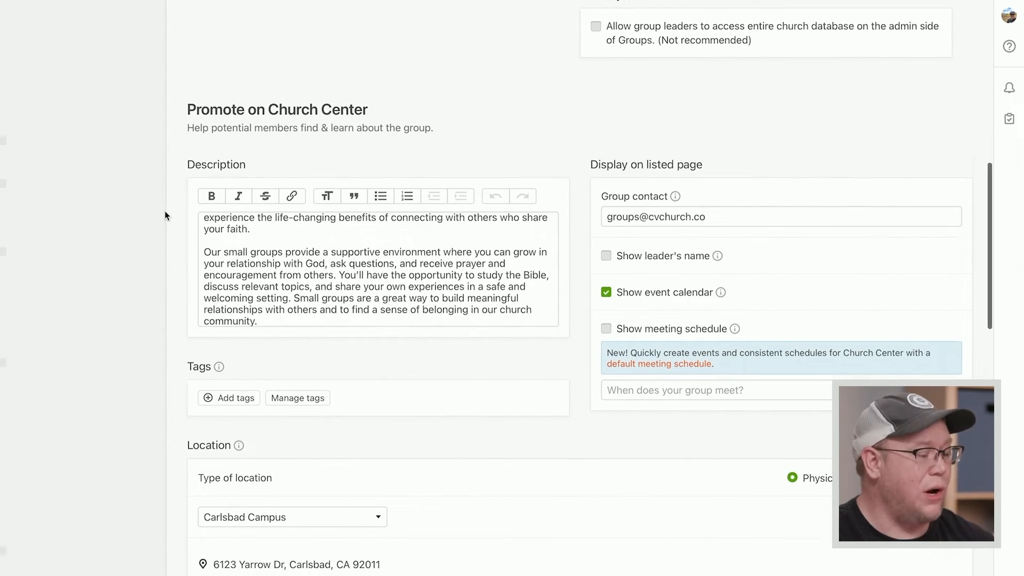
pyautogui.scroll(-3)
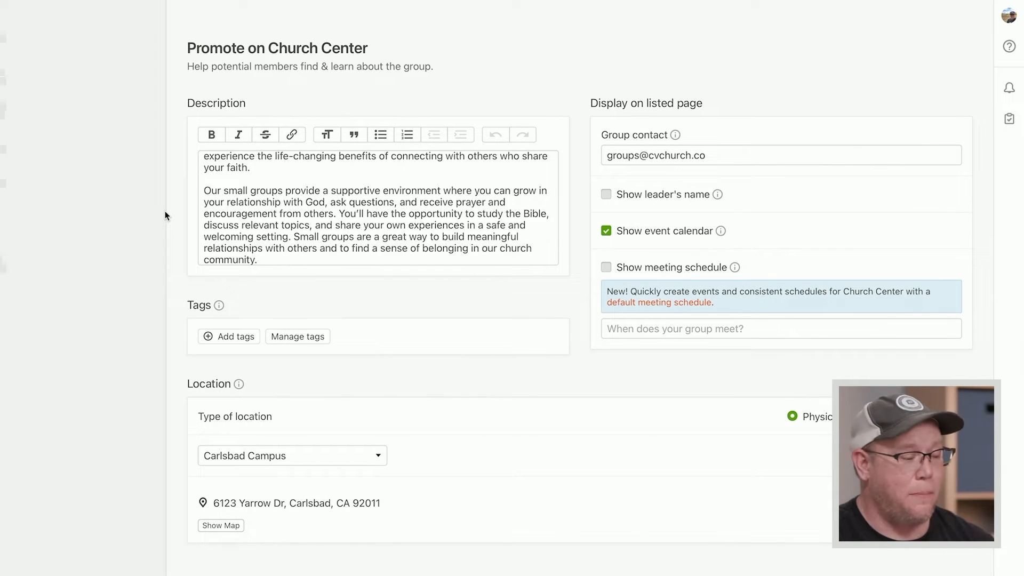
pyautogui.scroll(-3)
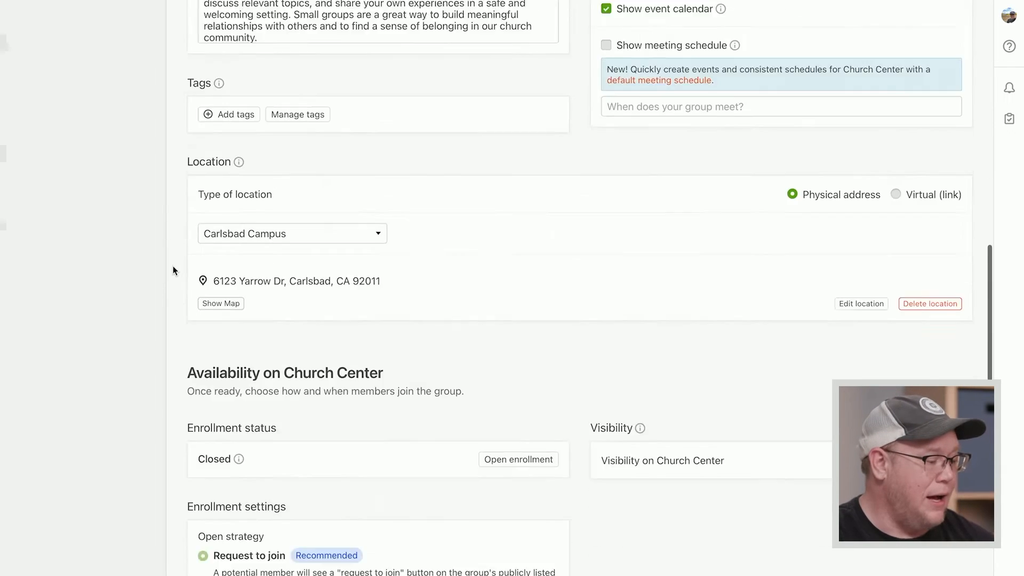
pyautogui.scroll(-3)
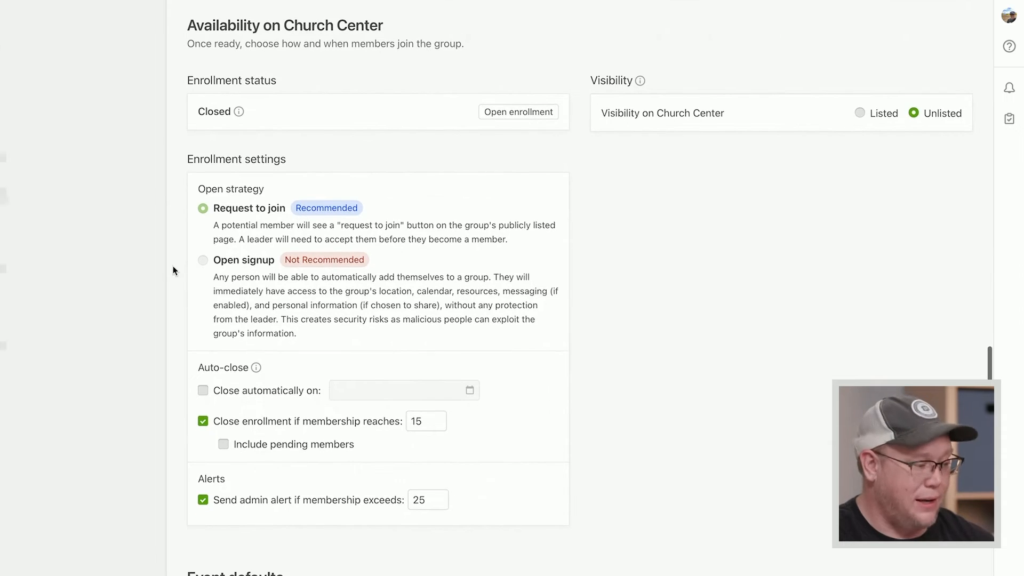
pyautogui.moveTo(157, 270)
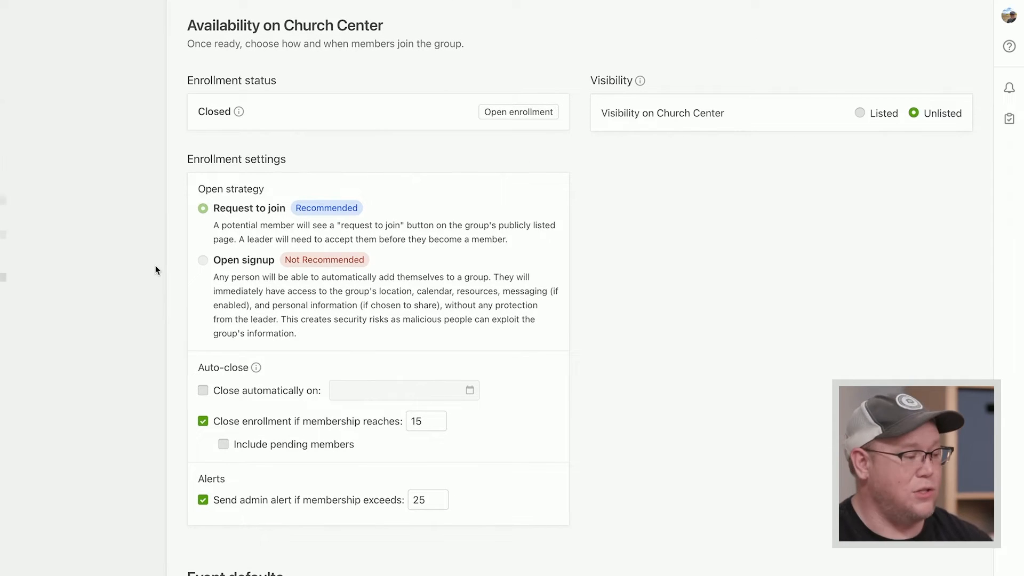
pyautogui.scroll(-3)
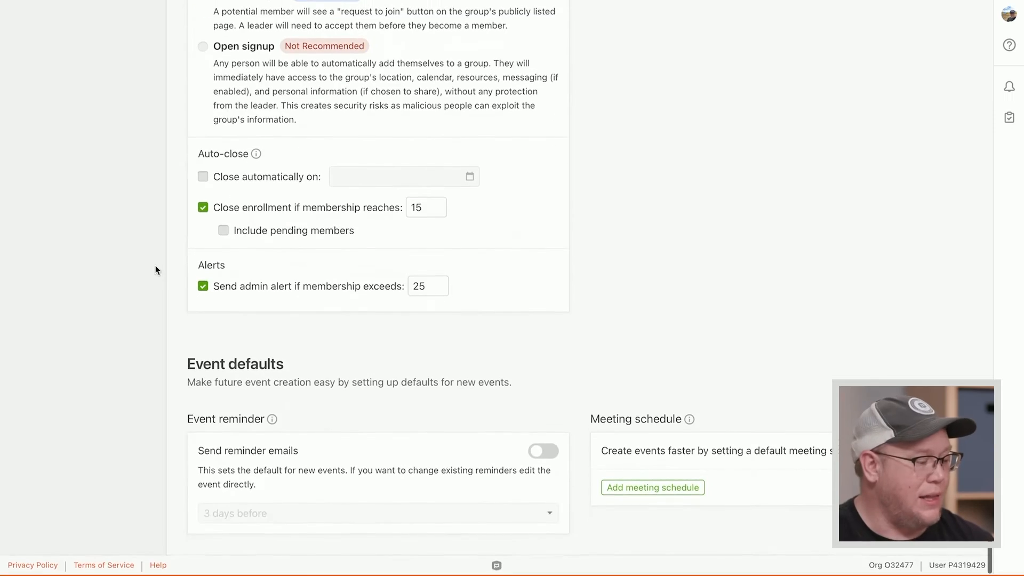
pyautogui.scroll(3)
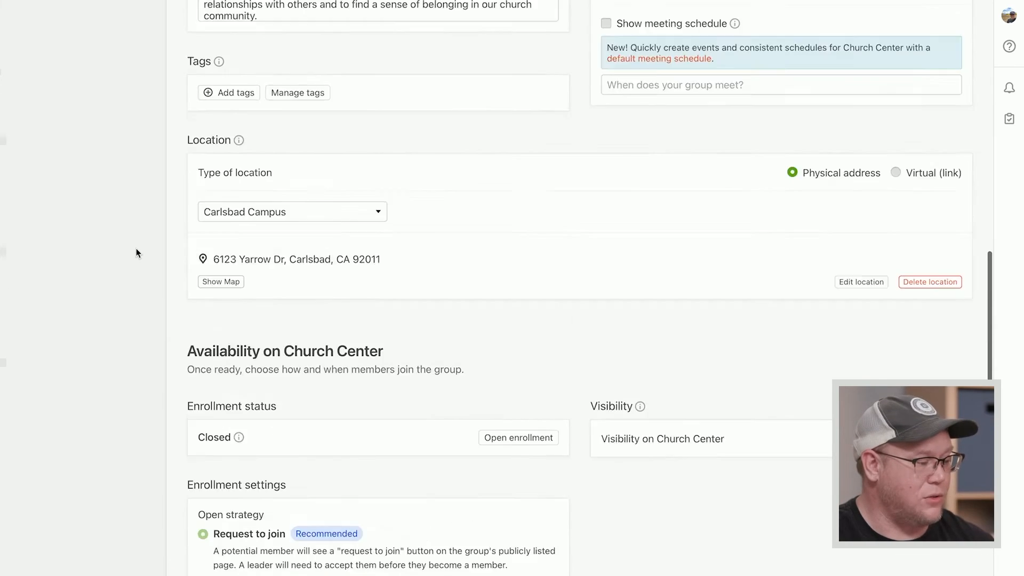
pyautogui.scroll(3)
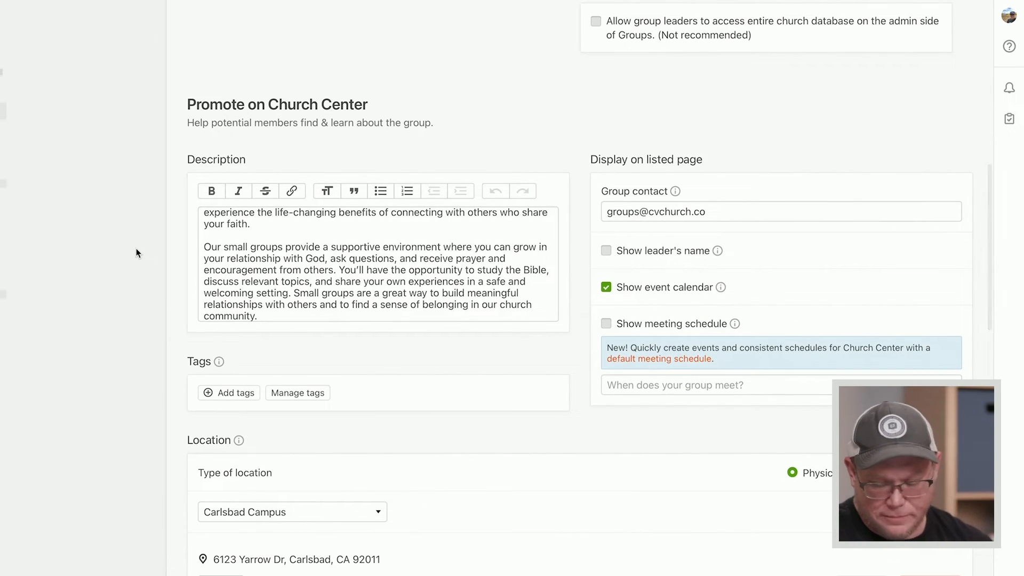
pyautogui.moveTo(486, 99)
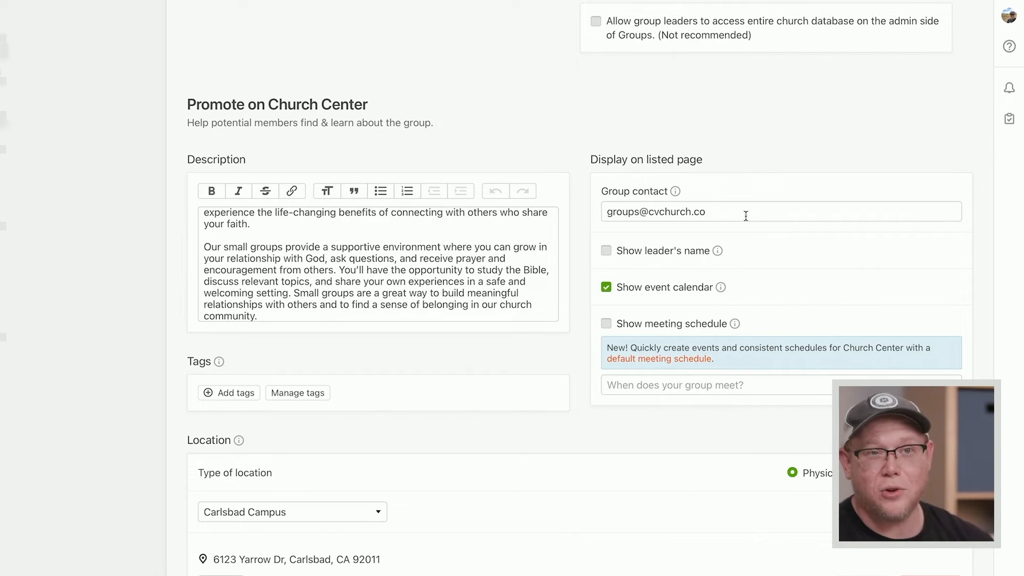
# Step: Tick 'Show meeting schedule' under Display on listed page in Promote on Church Center
pyautogui.scroll(-3)
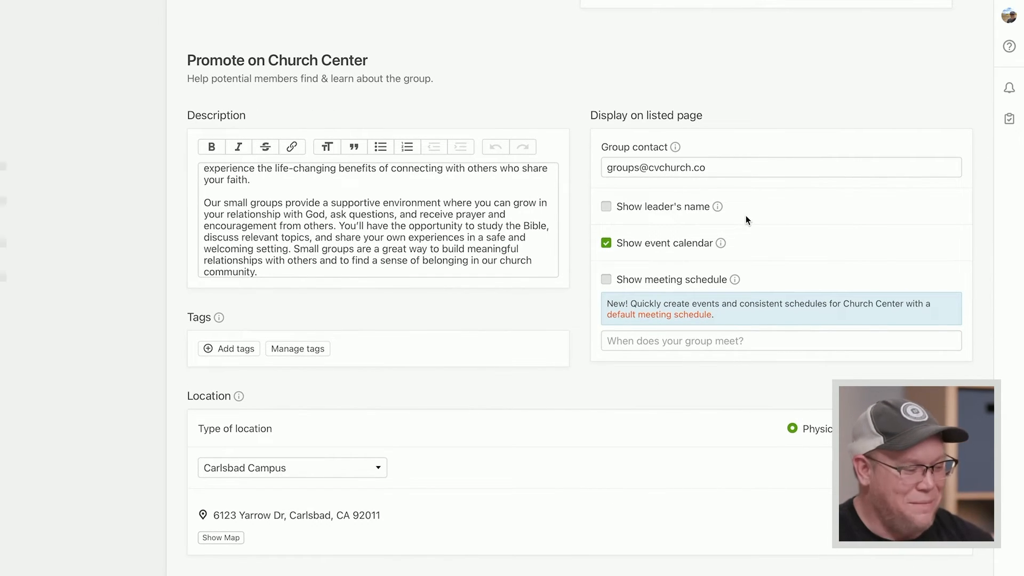
pyautogui.scroll(-3)
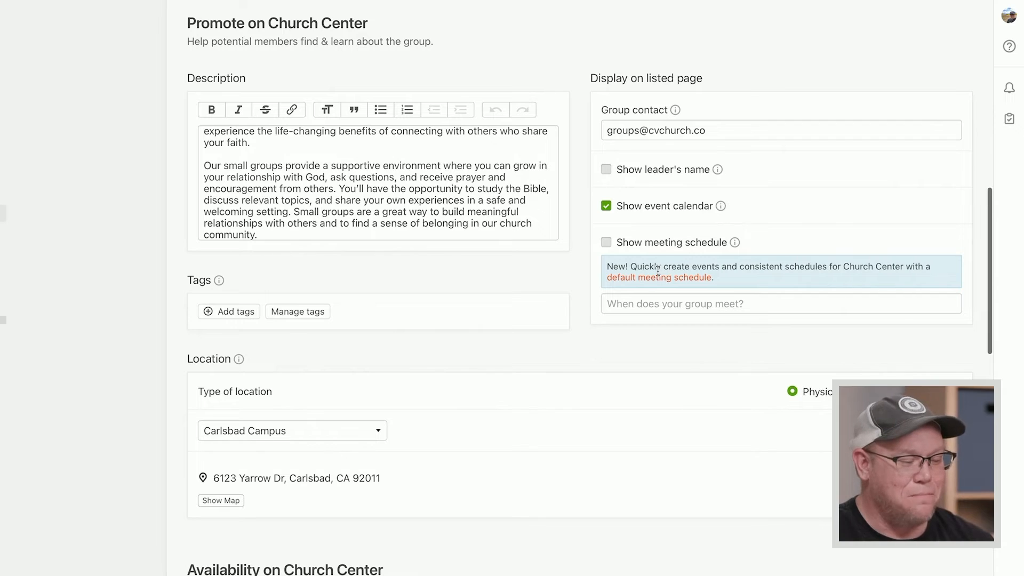
pyautogui.moveTo(689, 282)
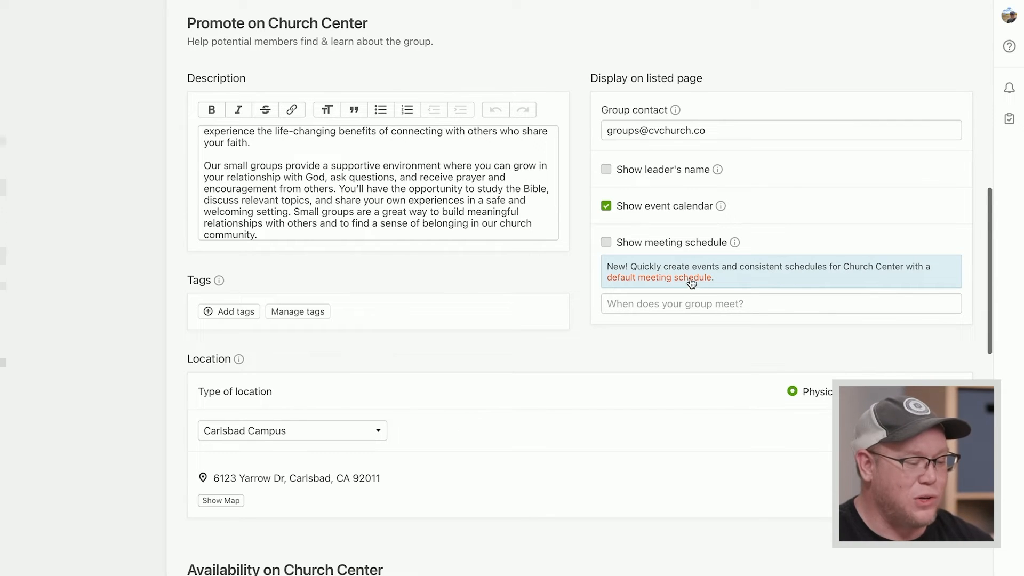
pyautogui.moveTo(615, 247)
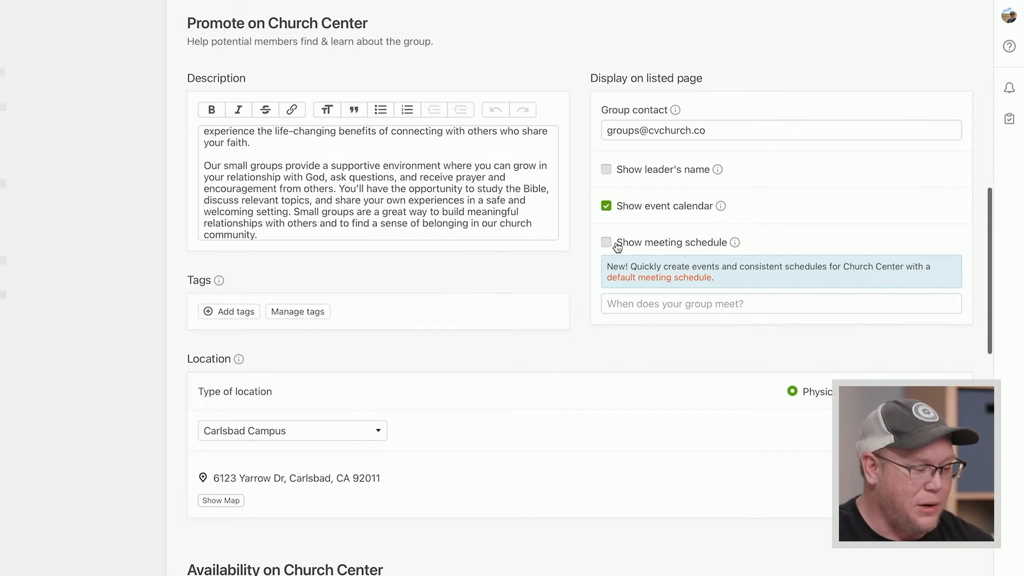
pyautogui.click(606, 242)
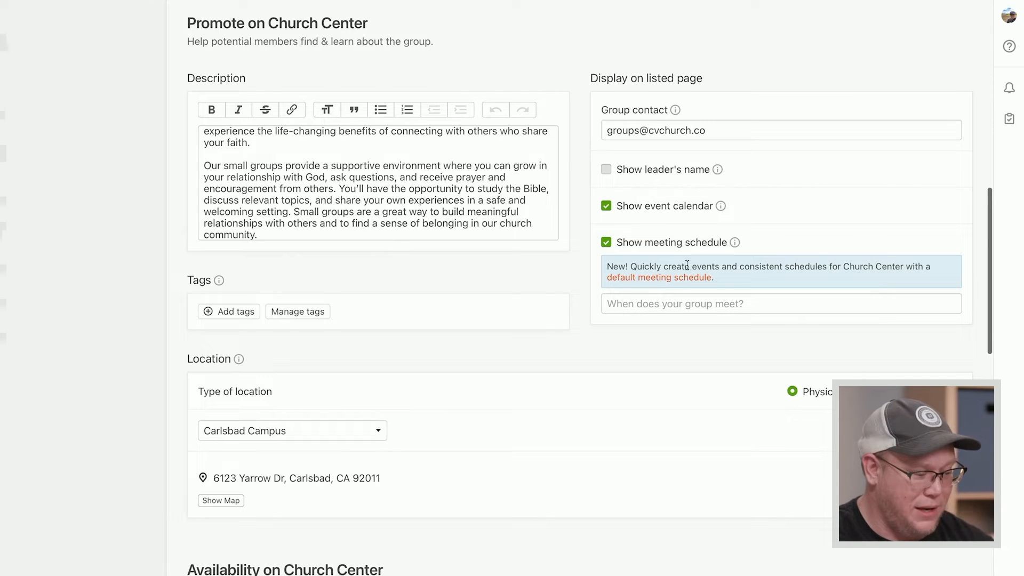
# Step: Save a default schedule meeting weekly on Tuesday, 11:00 AM to 01:00 PM
pyautogui.click(658, 277)
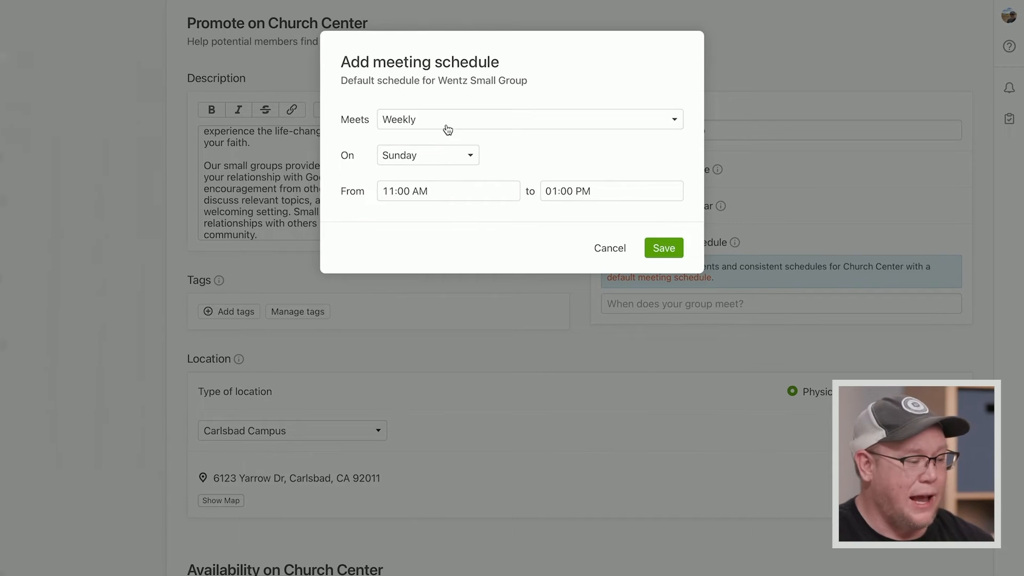
pyautogui.click(428, 155)
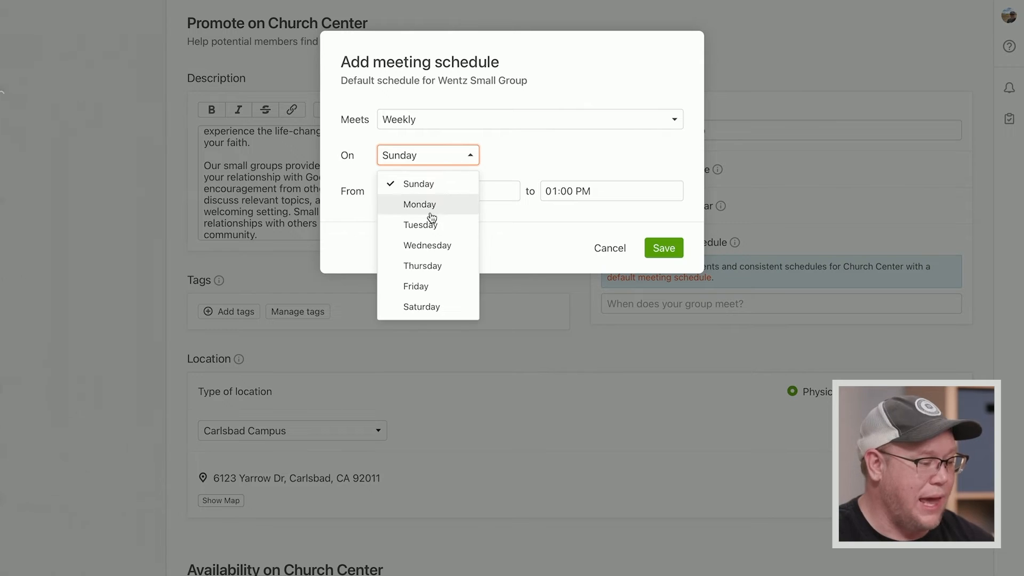
pyautogui.click(421, 224)
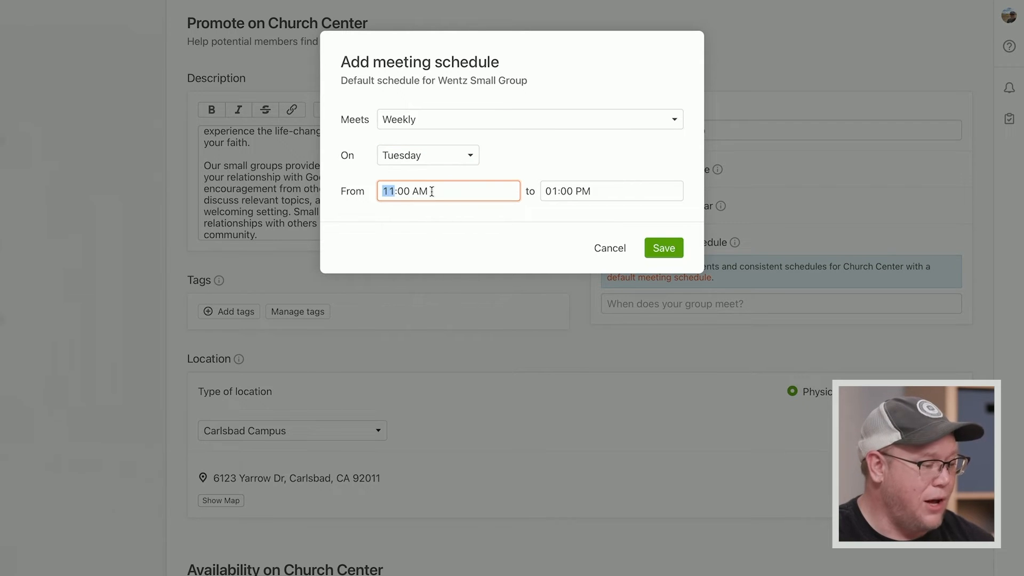
pyautogui.moveTo(576, 223)
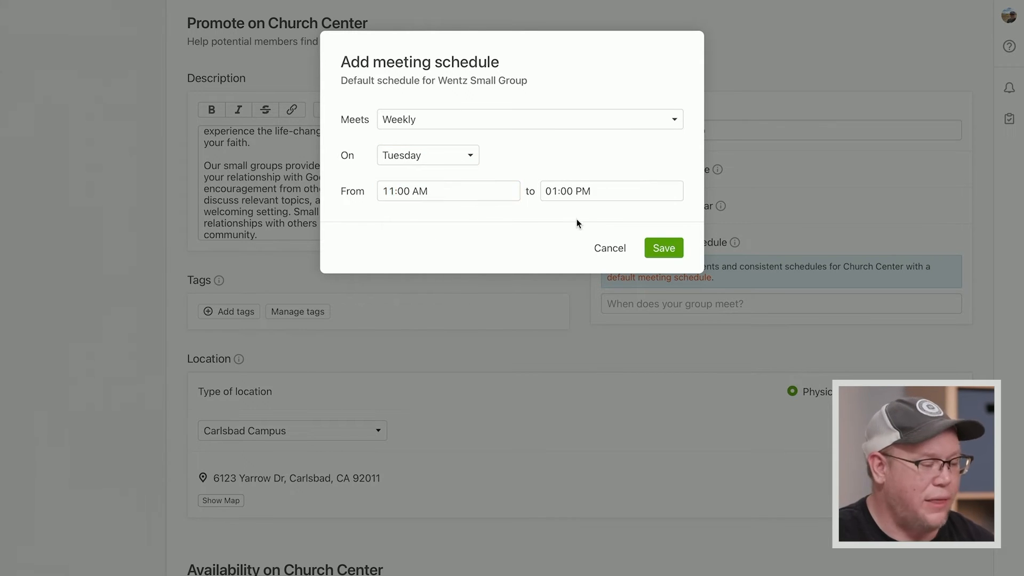
pyautogui.click(662, 248)
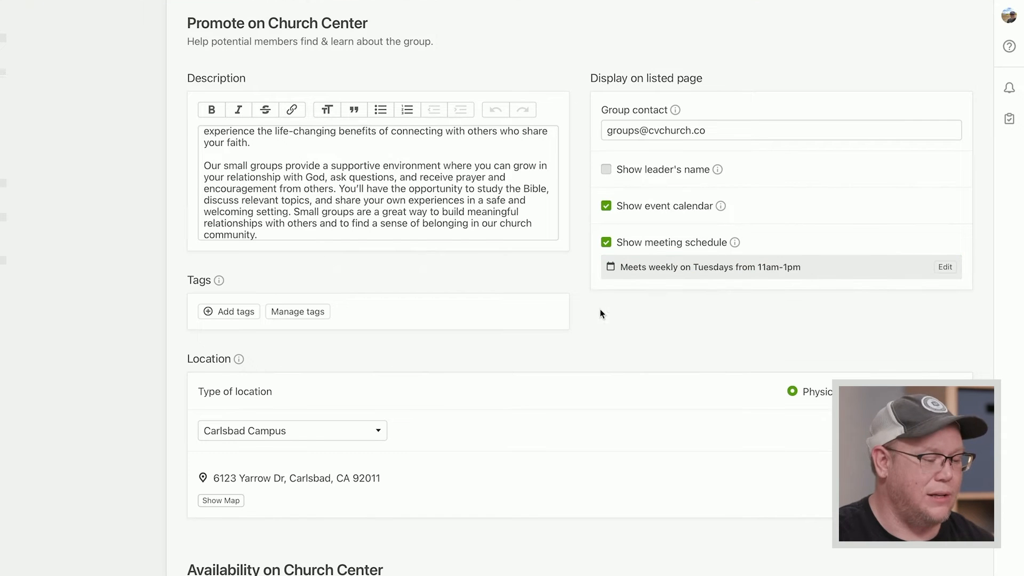
pyautogui.scroll(-3)
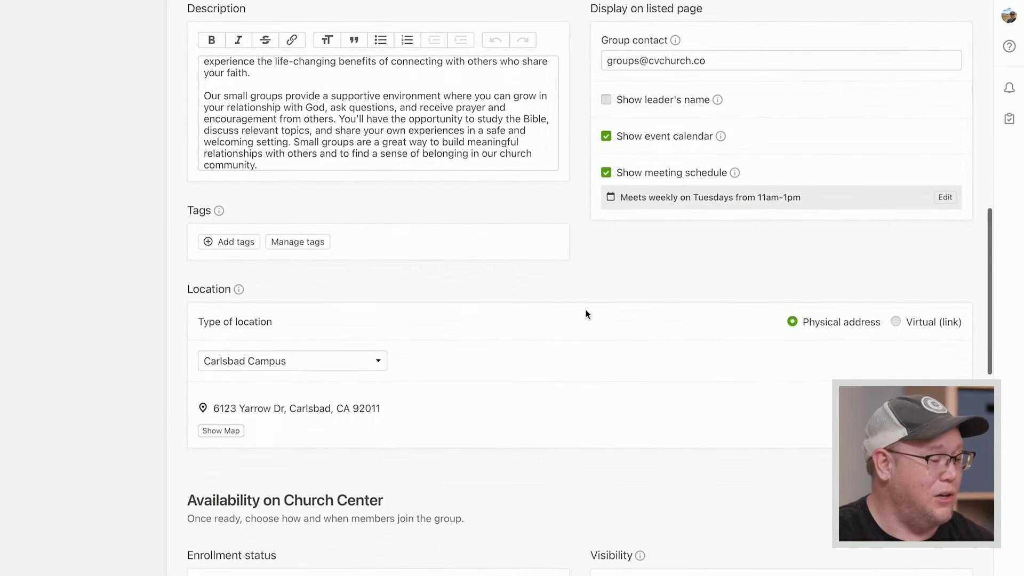
pyautogui.moveTo(745, 247)
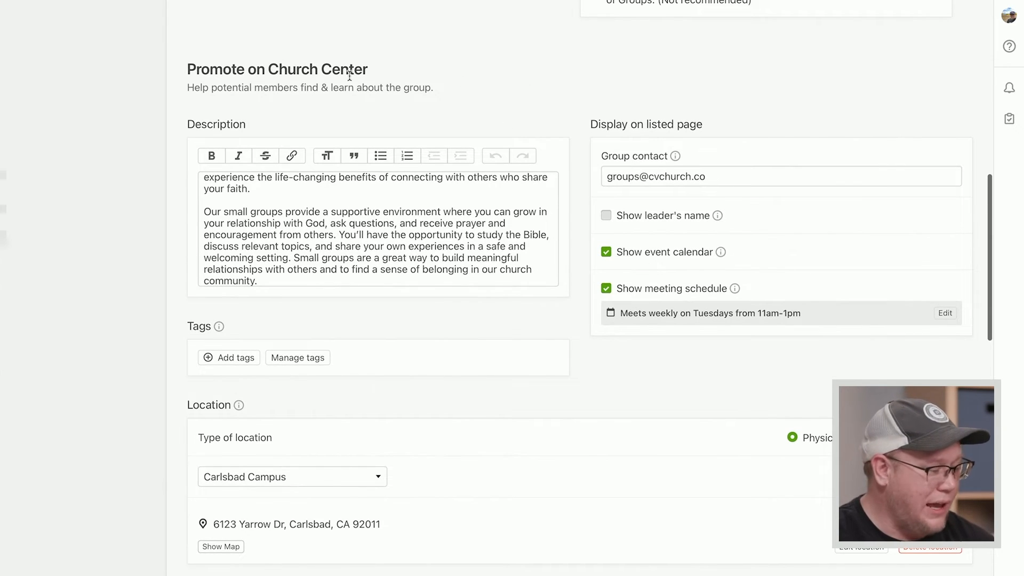
pyautogui.scroll(-3)
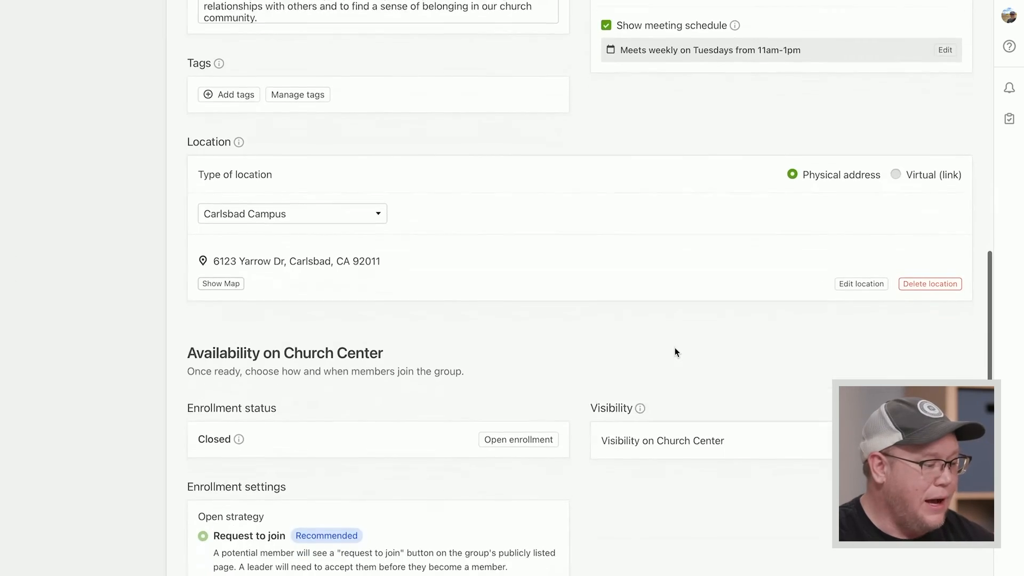
pyautogui.scroll(-3)
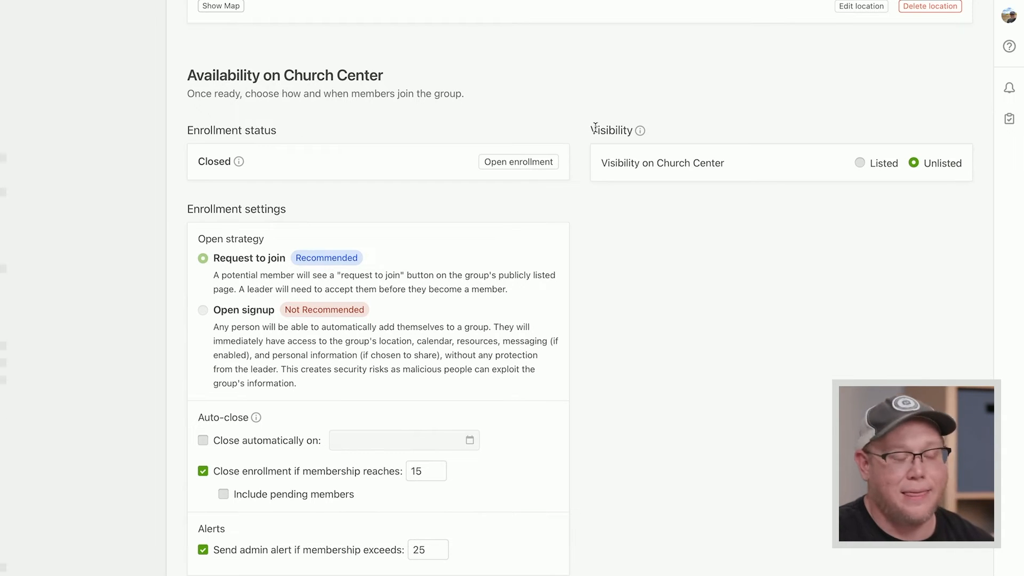
pyautogui.moveTo(329, 172)
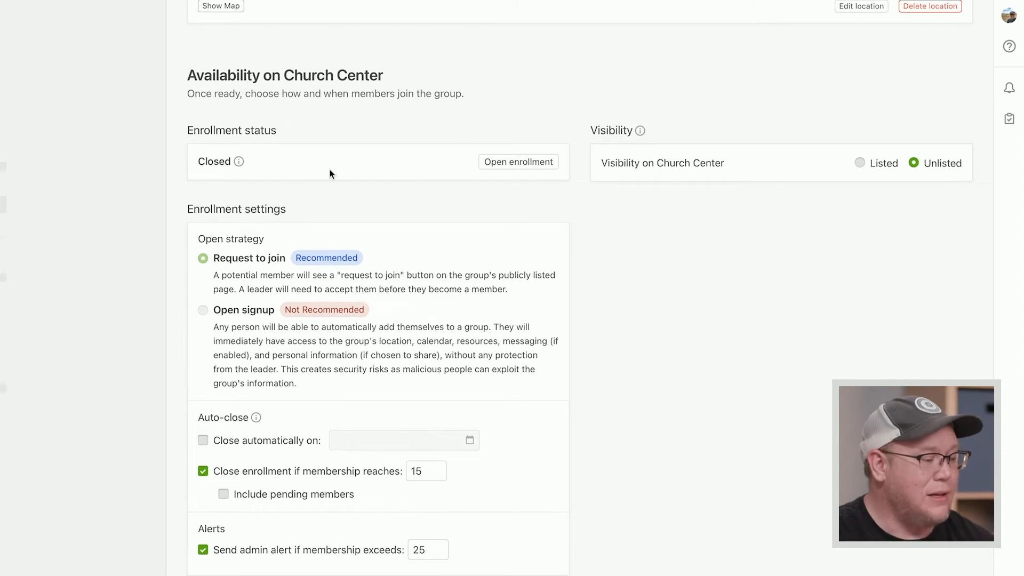
pyautogui.moveTo(453, 131)
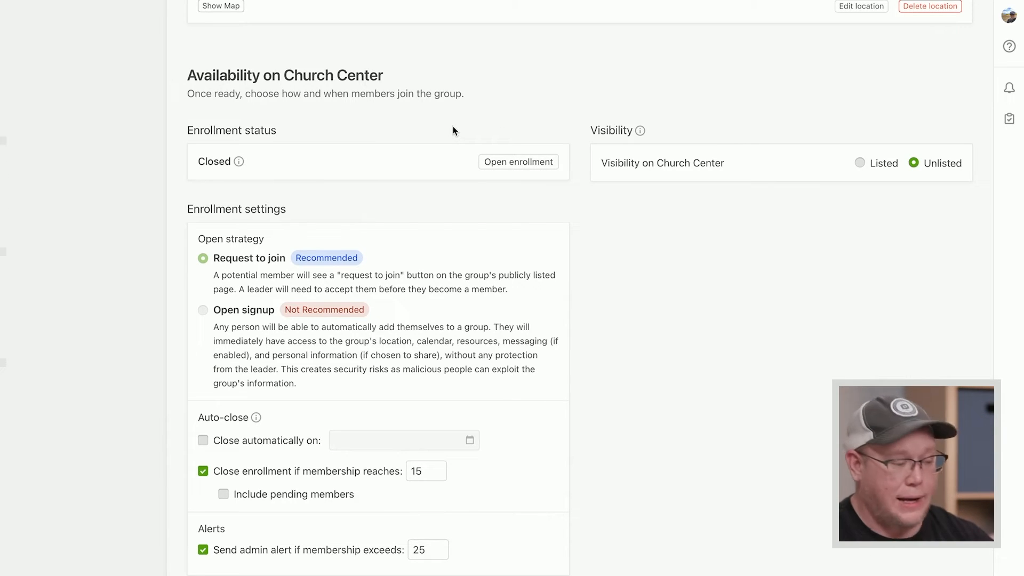
pyautogui.moveTo(707, 129)
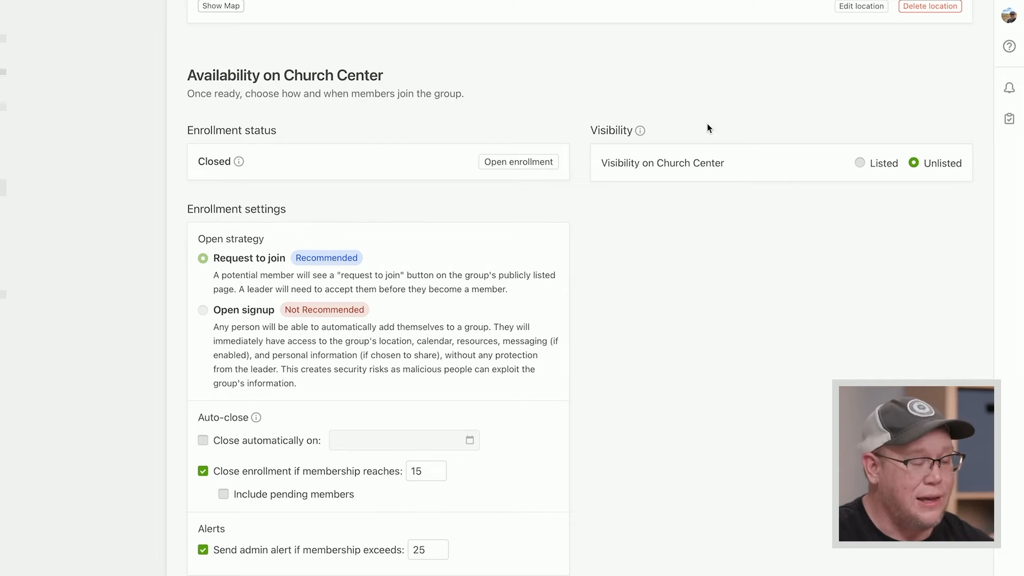
pyautogui.moveTo(701, 259)
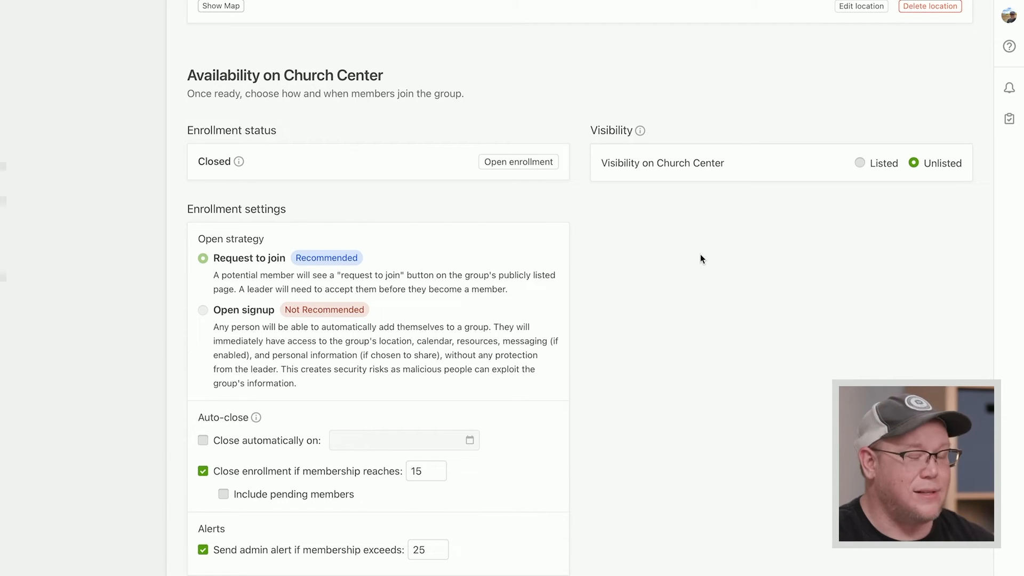
pyautogui.moveTo(734, 190)
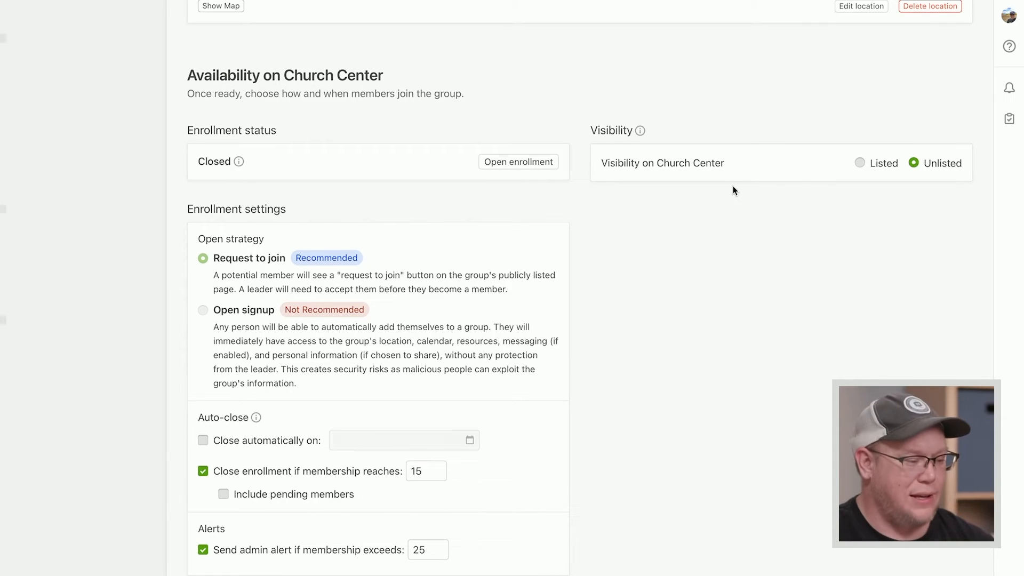
pyautogui.moveTo(789, 229)
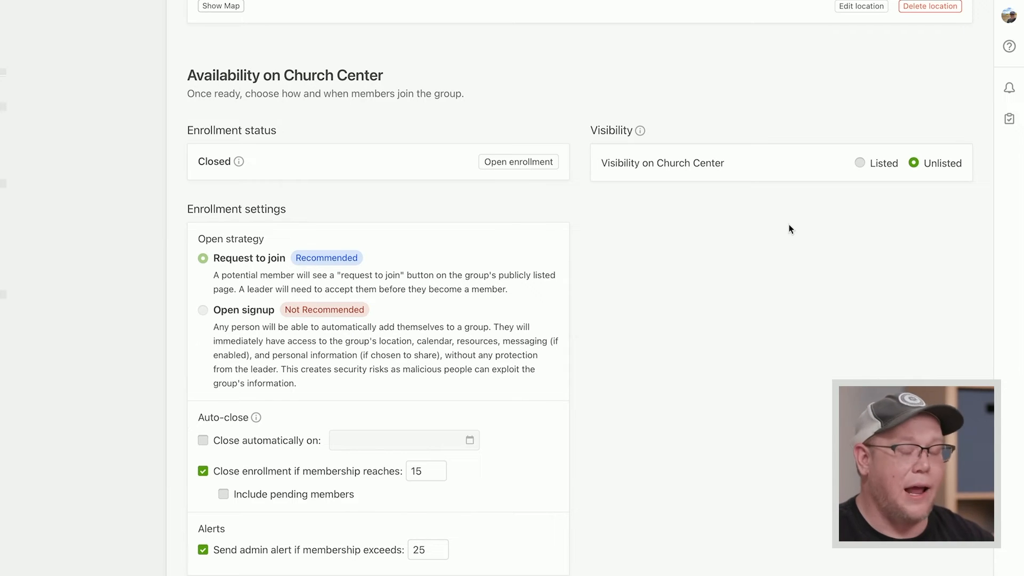
pyautogui.moveTo(819, 207)
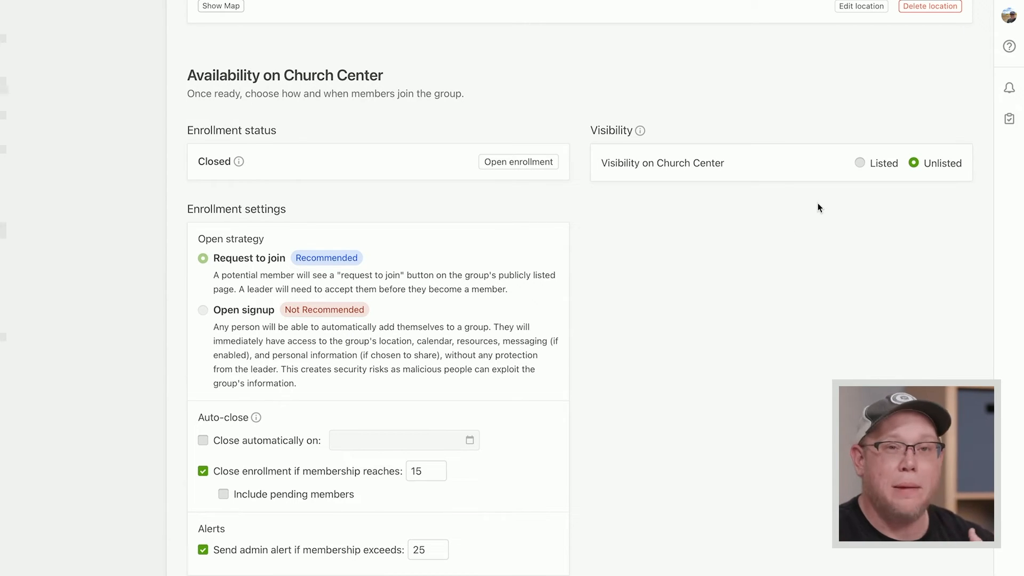
pyautogui.moveTo(850, 181)
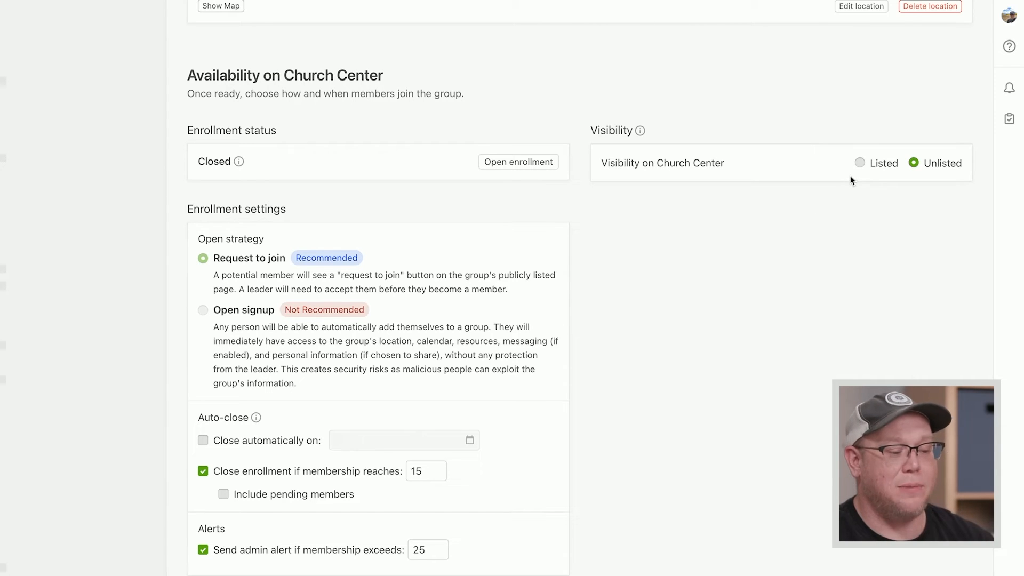
pyautogui.moveTo(861, 162)
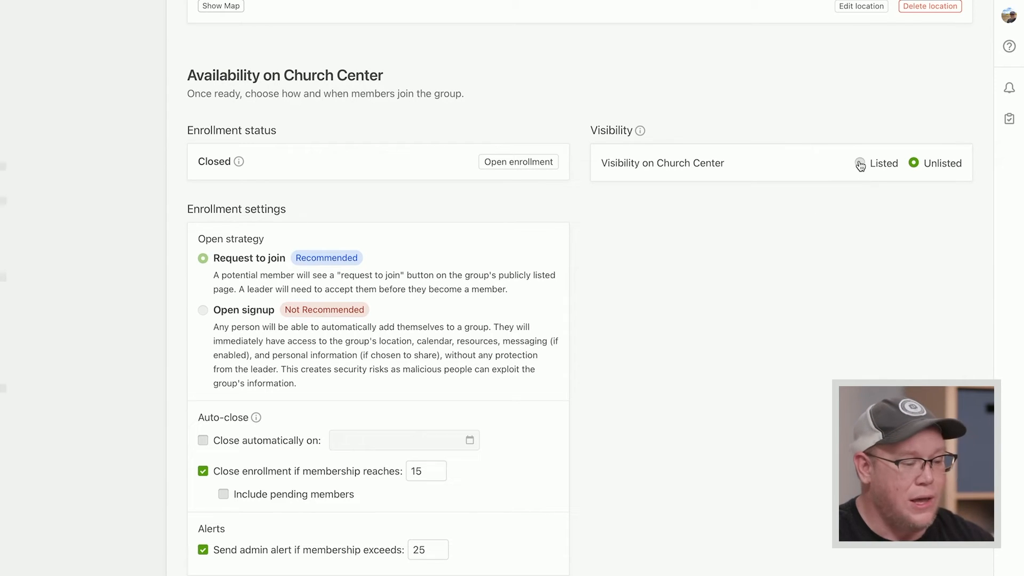
pyautogui.click(860, 162)
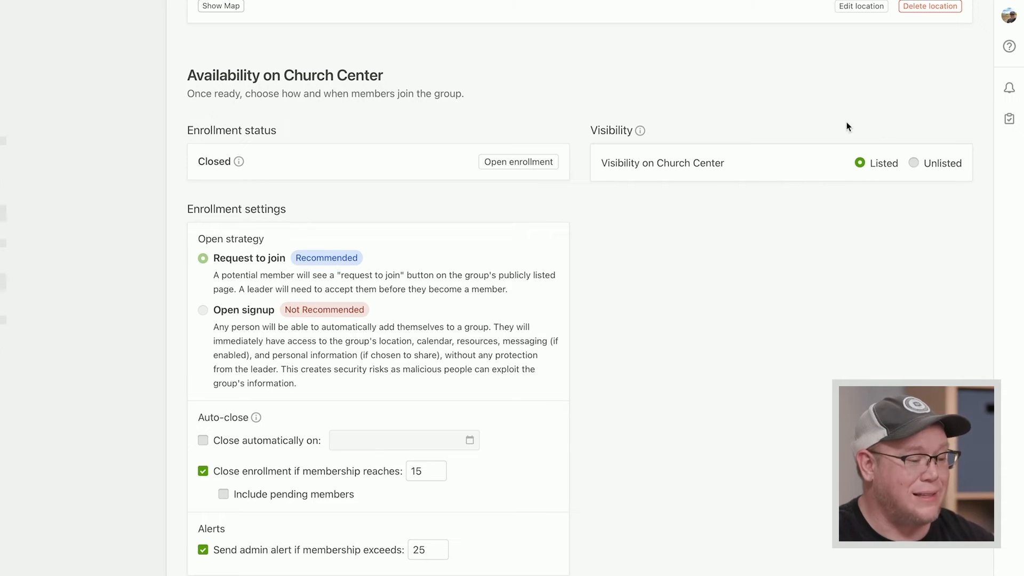
pyautogui.moveTo(870, 192)
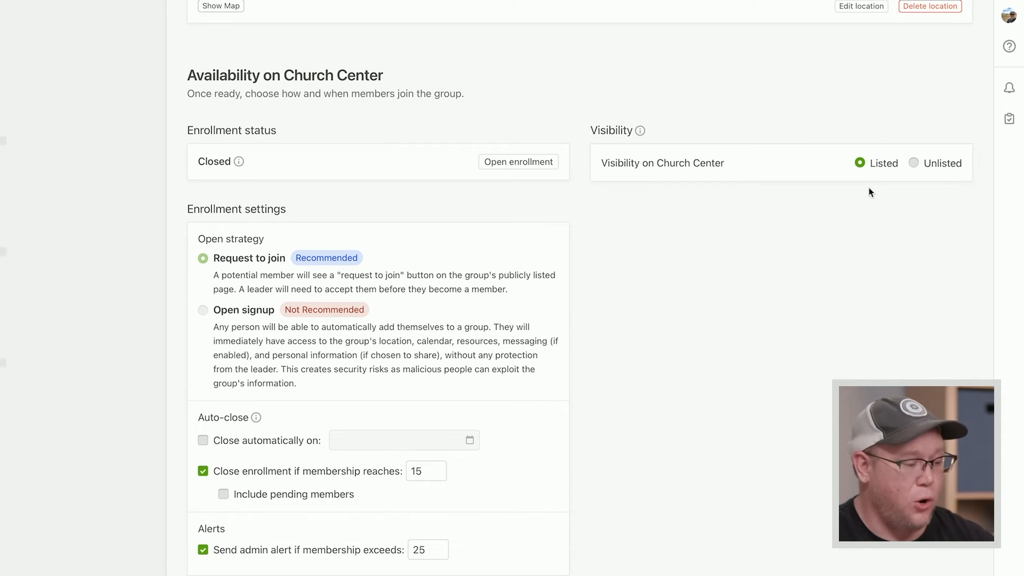
pyautogui.moveTo(190, 163)
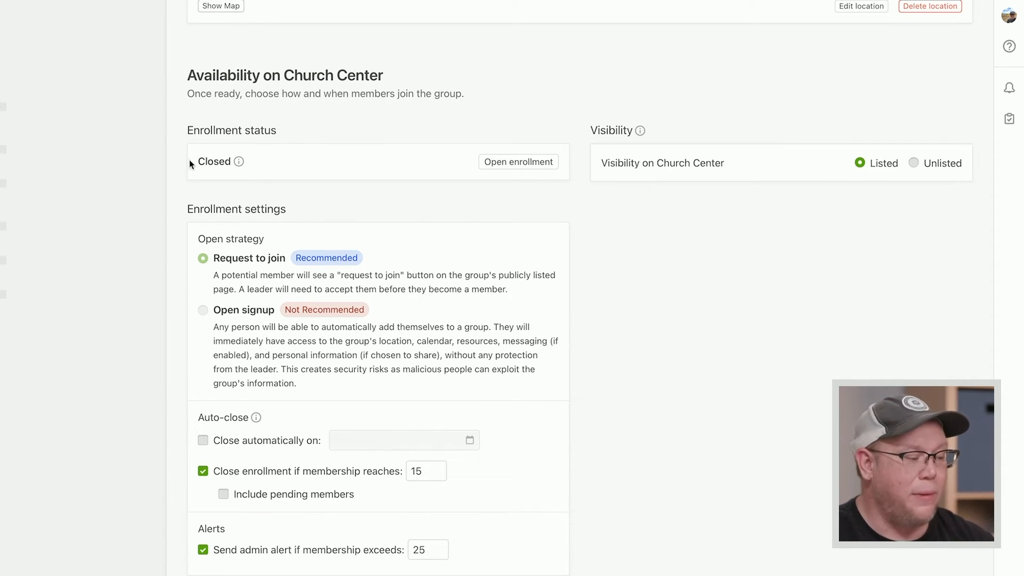
pyautogui.moveTo(232, 185)
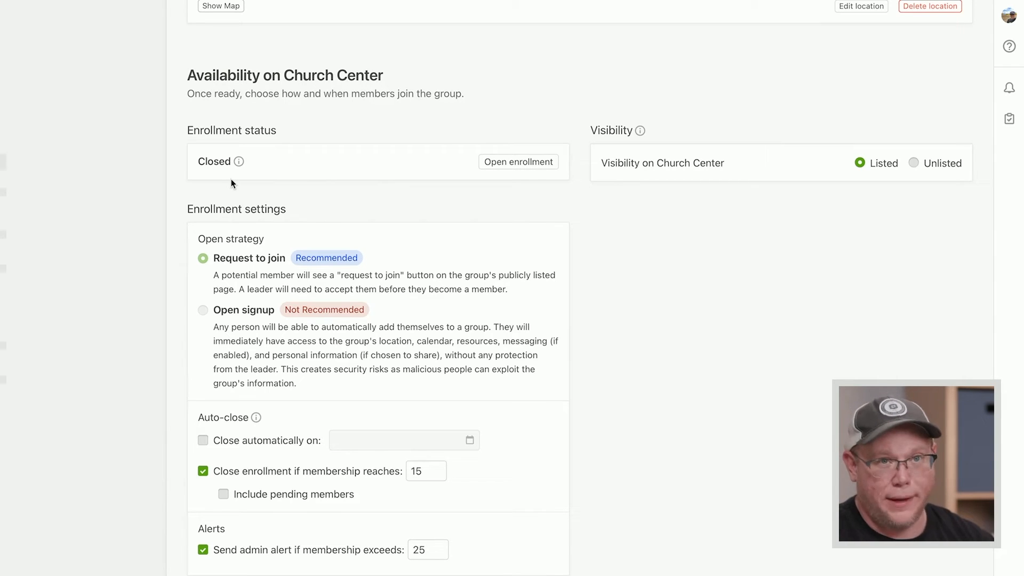
pyautogui.moveTo(531, 249)
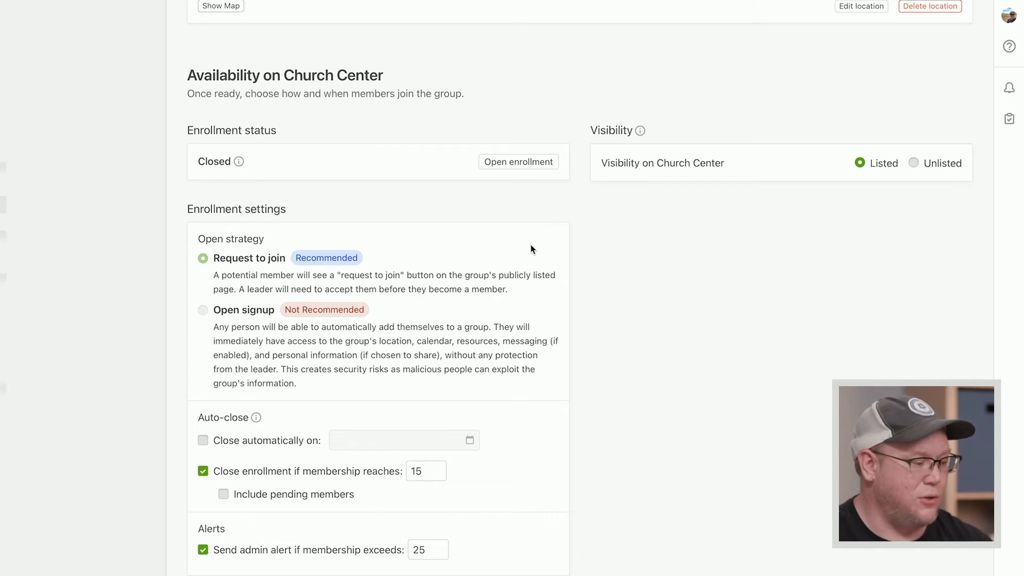
pyautogui.scroll(-3)
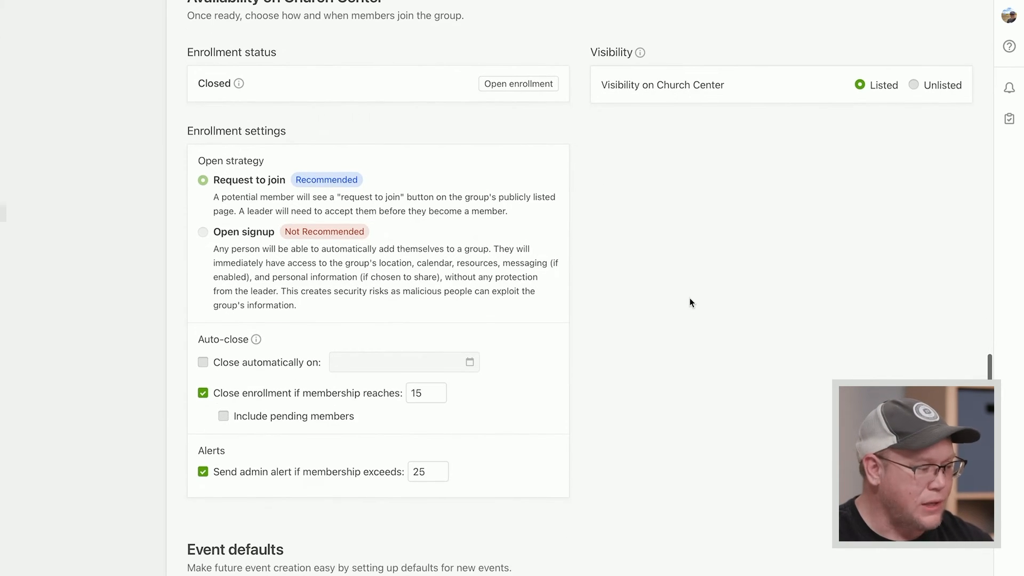
pyautogui.moveTo(454, 203)
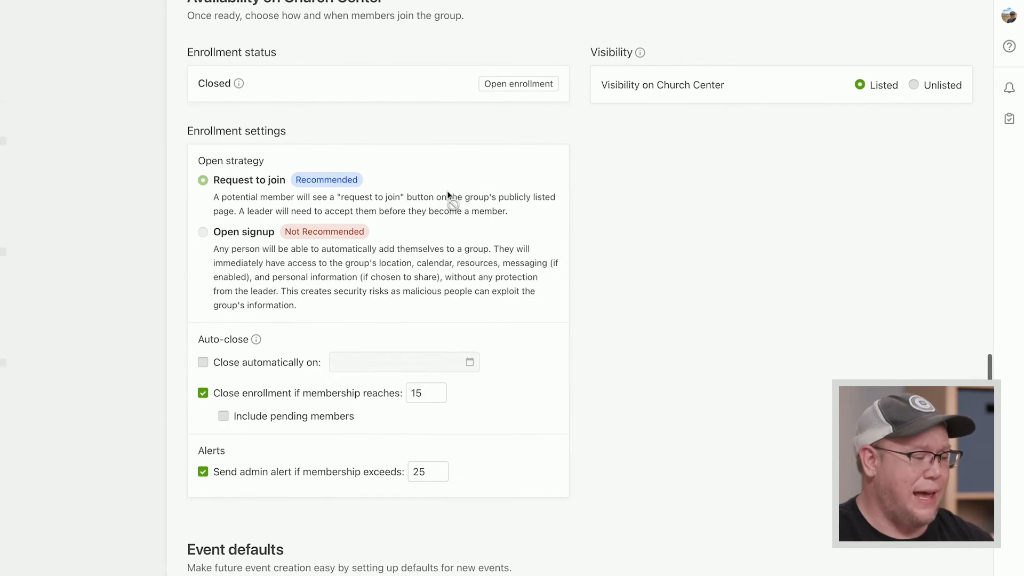
pyautogui.moveTo(349, 255)
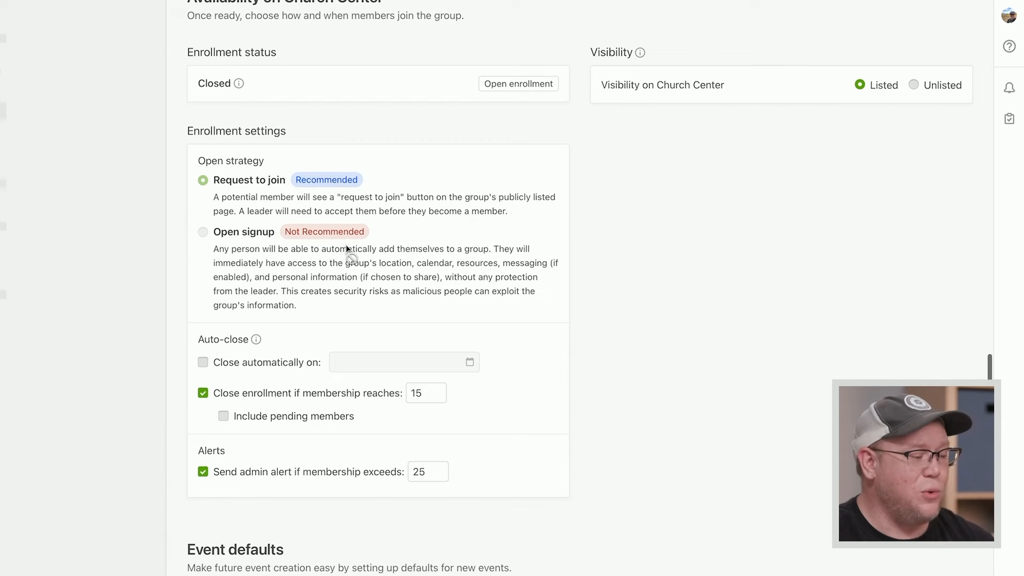
pyautogui.moveTo(355, 142)
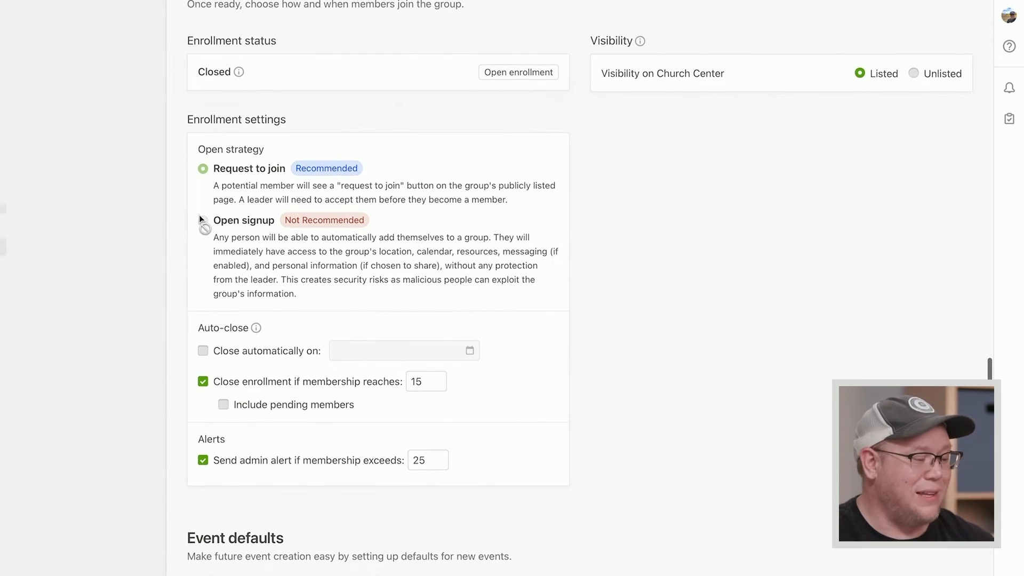
pyautogui.moveTo(567, 207)
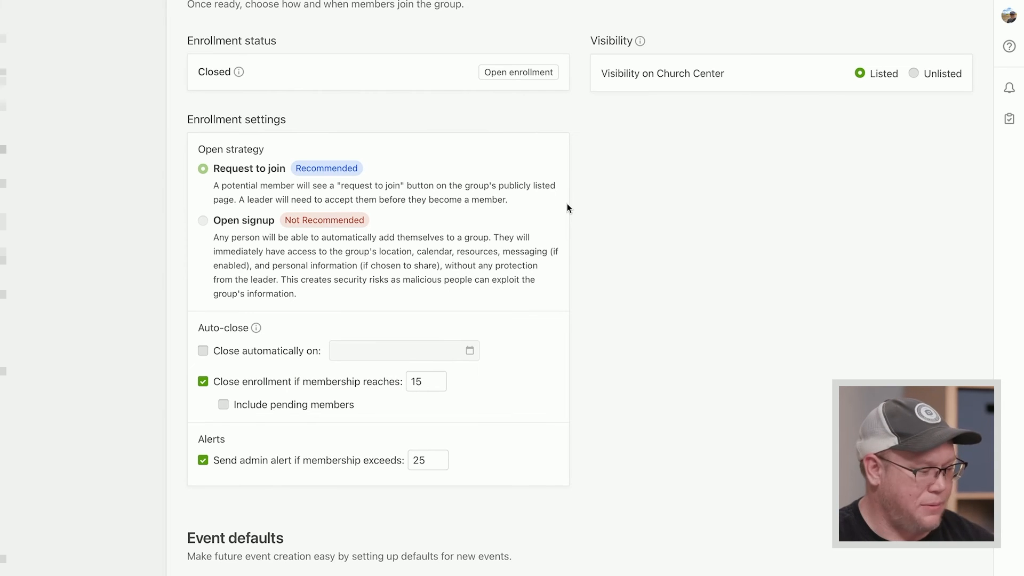
pyautogui.scroll(-3)
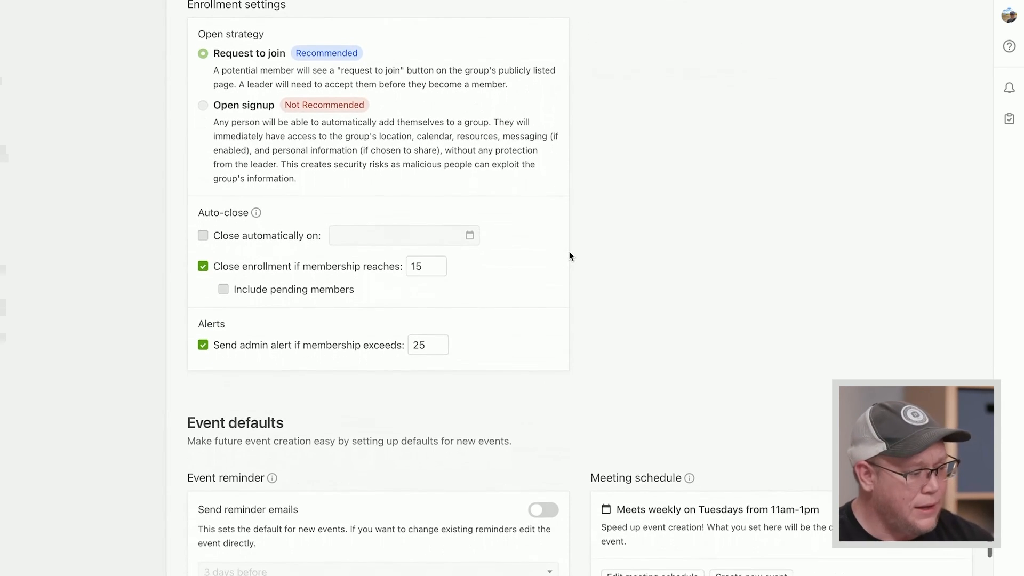
pyautogui.scroll(-3)
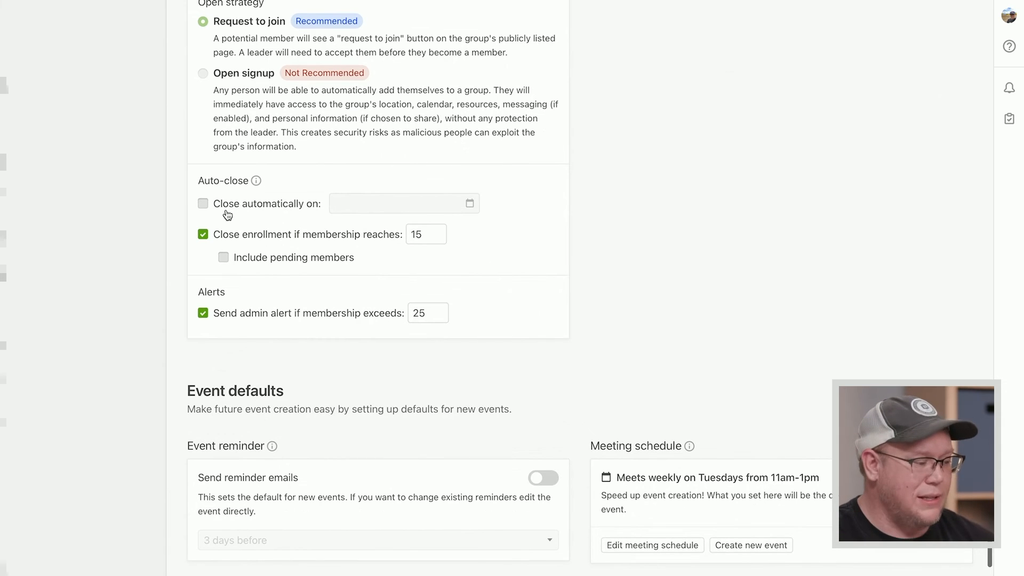
pyautogui.moveTo(465, 209)
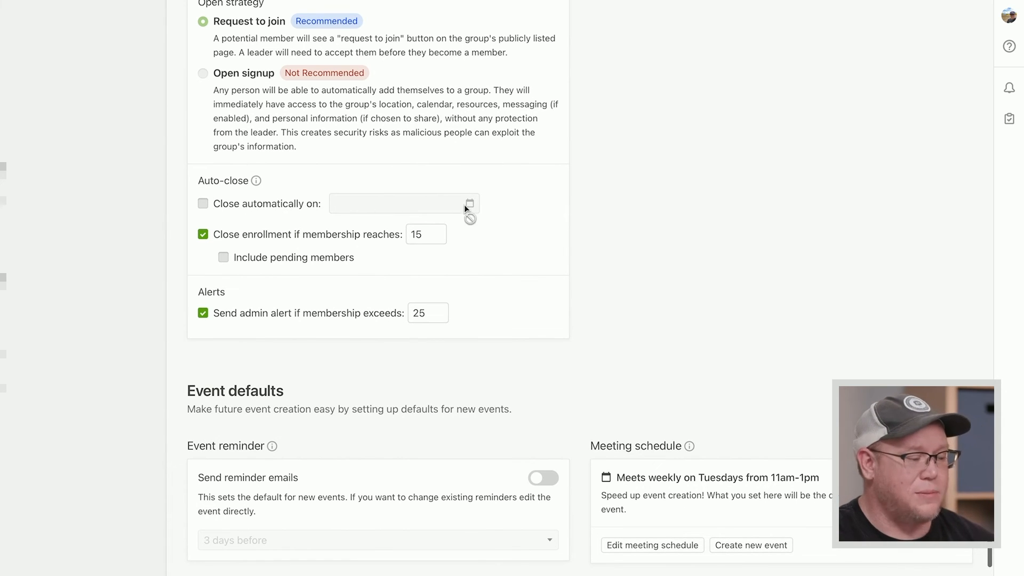
pyautogui.moveTo(535, 210)
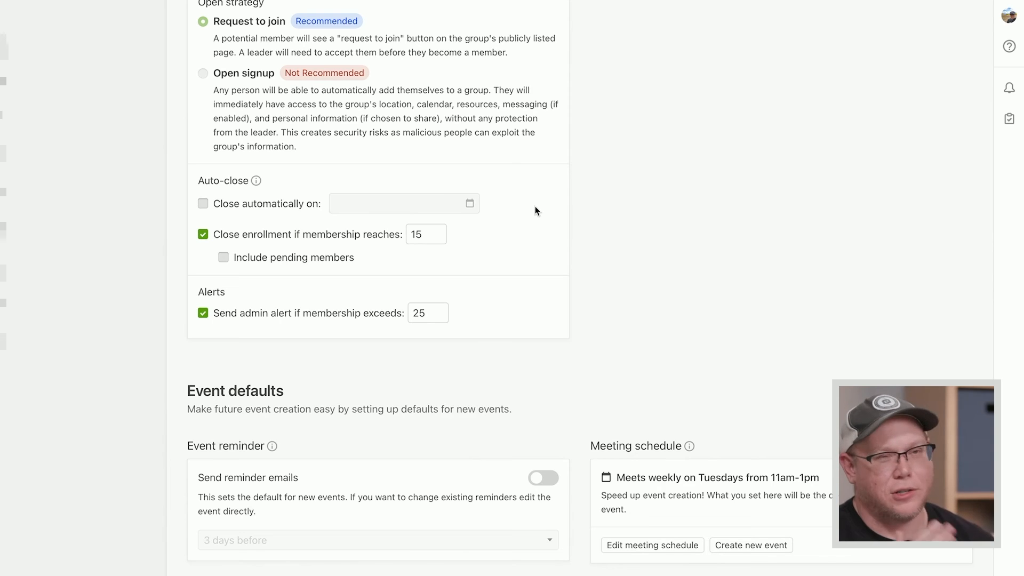
pyautogui.moveTo(314, 218)
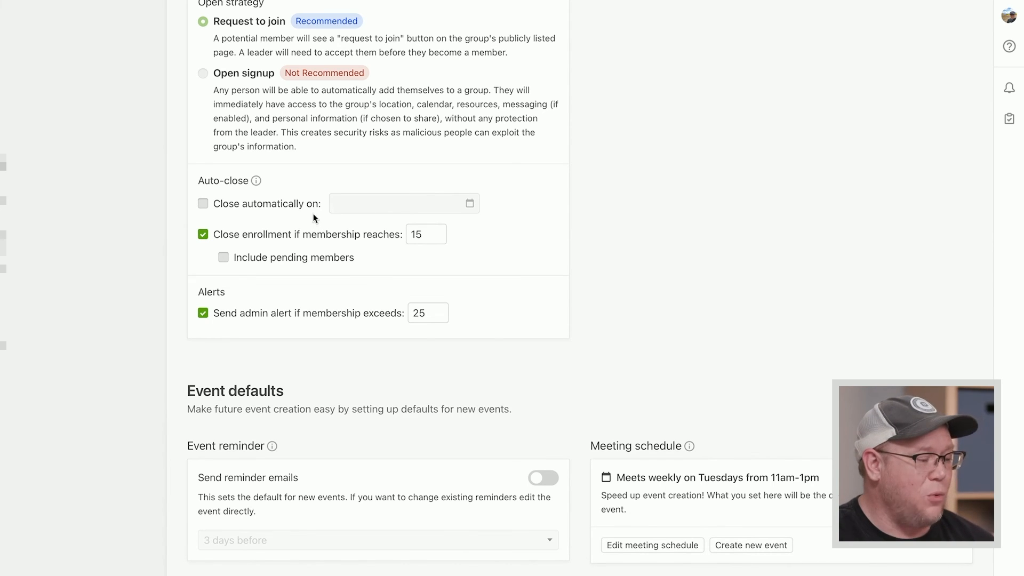
pyautogui.moveTo(425, 234)
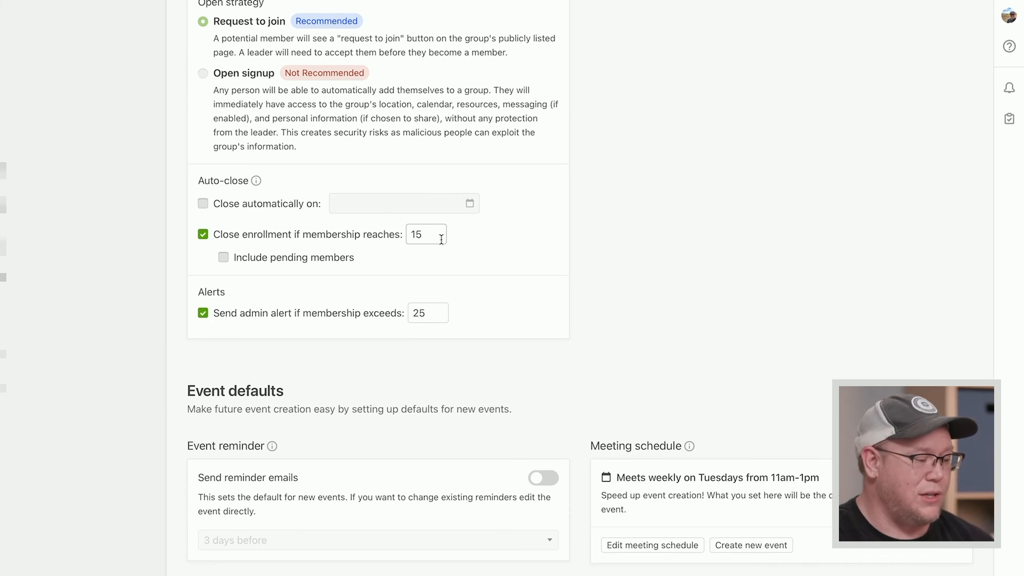
pyautogui.moveTo(491, 258)
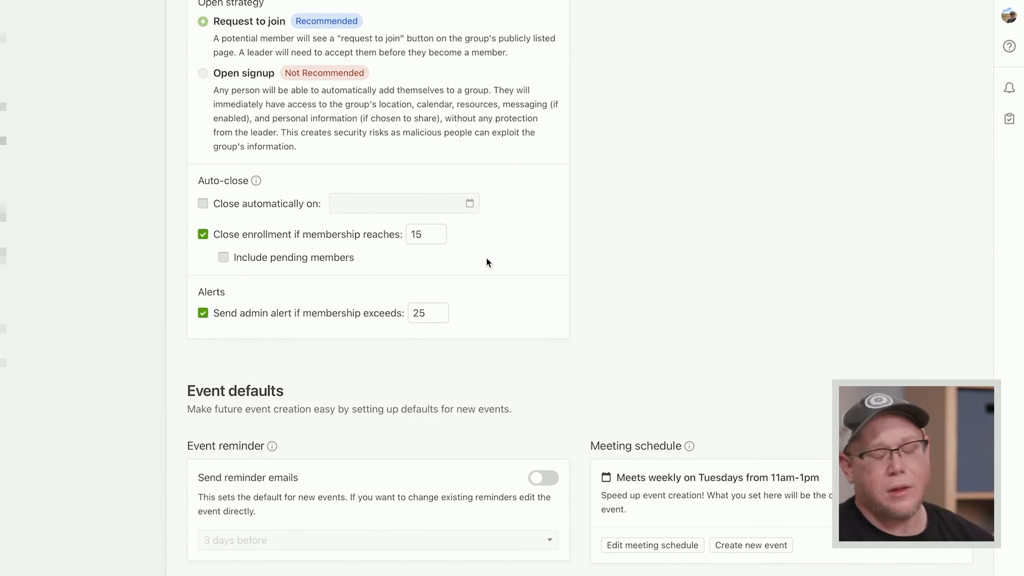
# Step: Set enrollment to close at 20 members and the admin alert threshold to 15
pyautogui.click(425, 233)
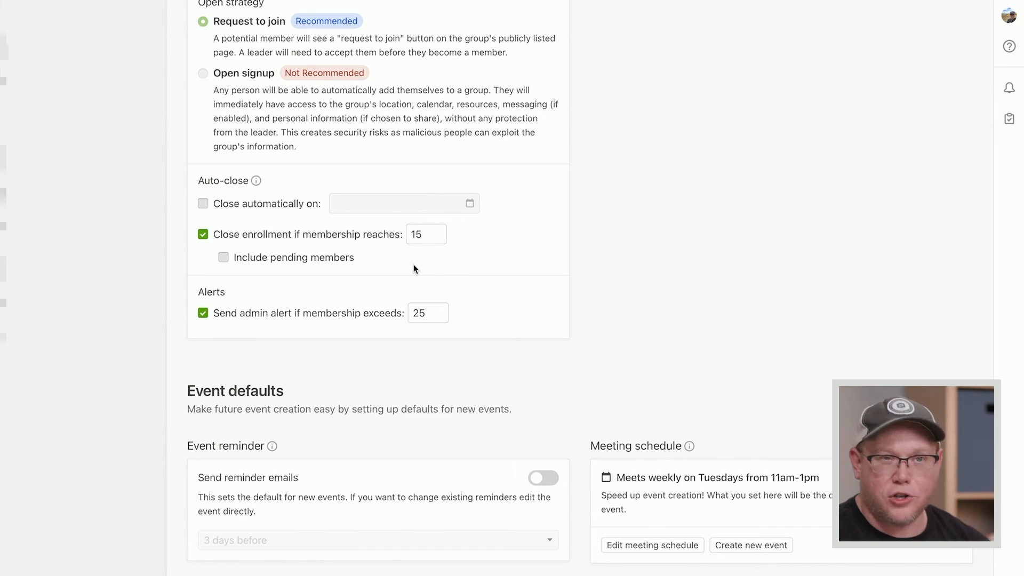
pyautogui.moveTo(460, 246)
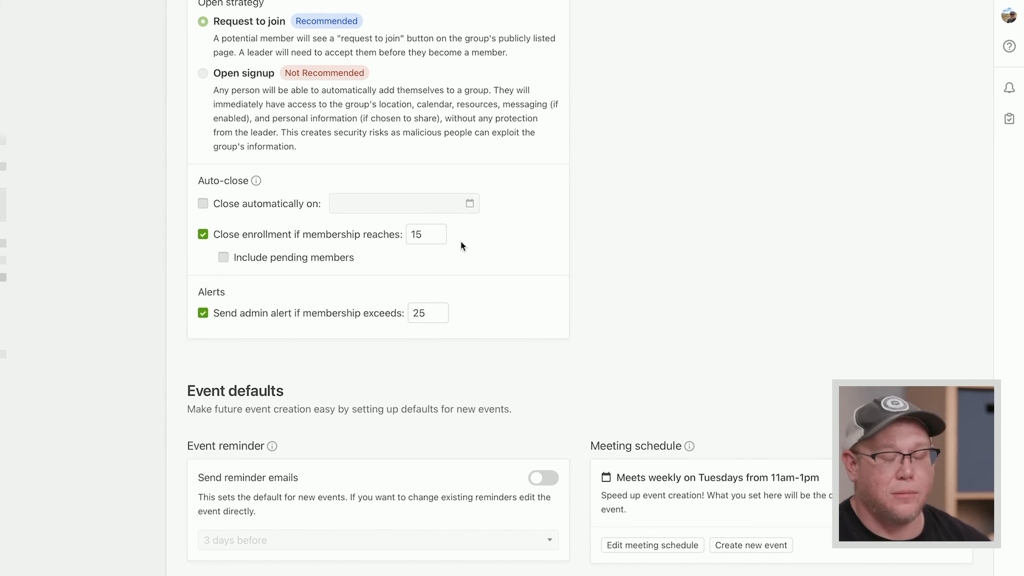
pyautogui.moveTo(242, 325)
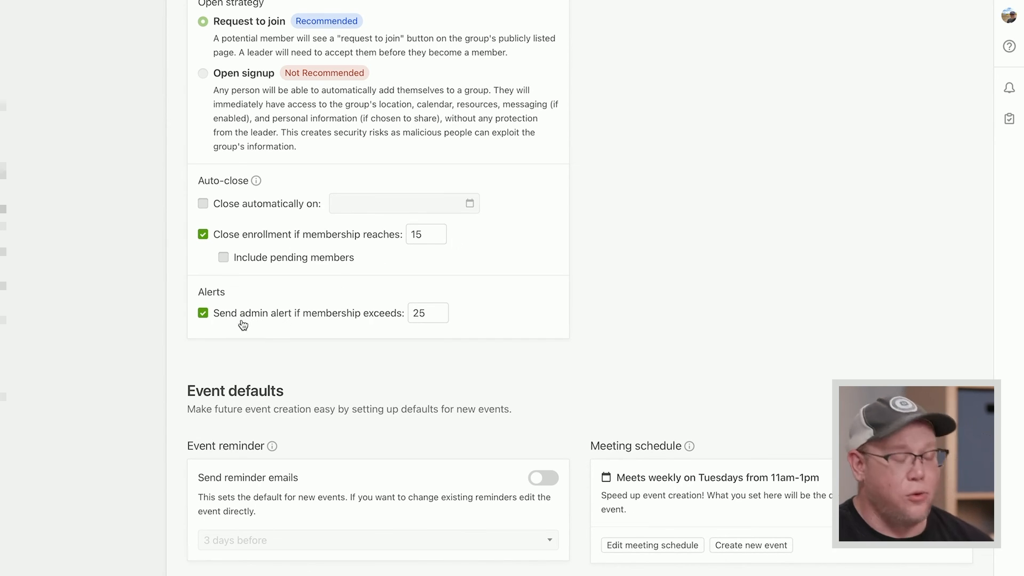
pyautogui.moveTo(268, 335)
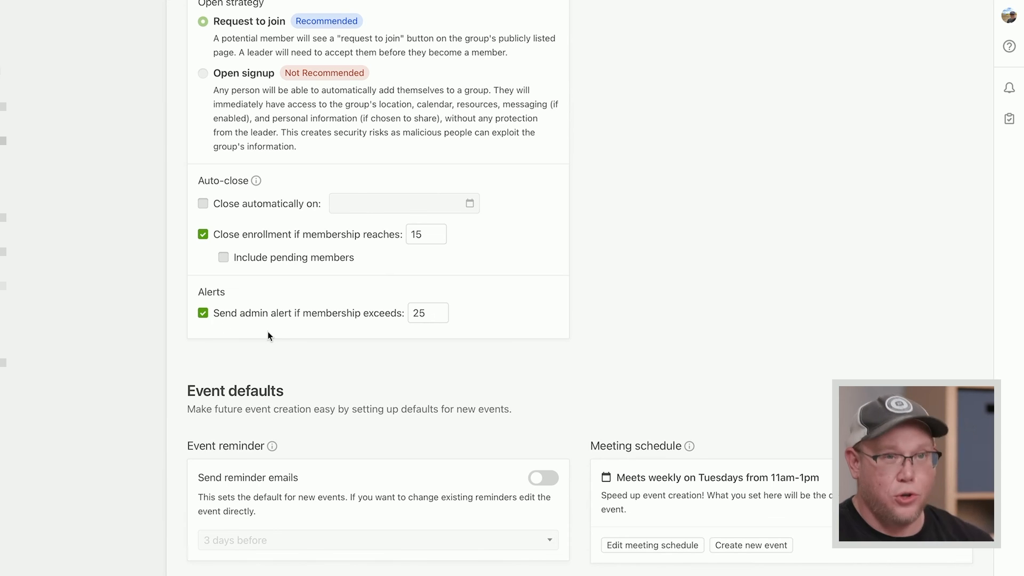
pyautogui.moveTo(335, 323)
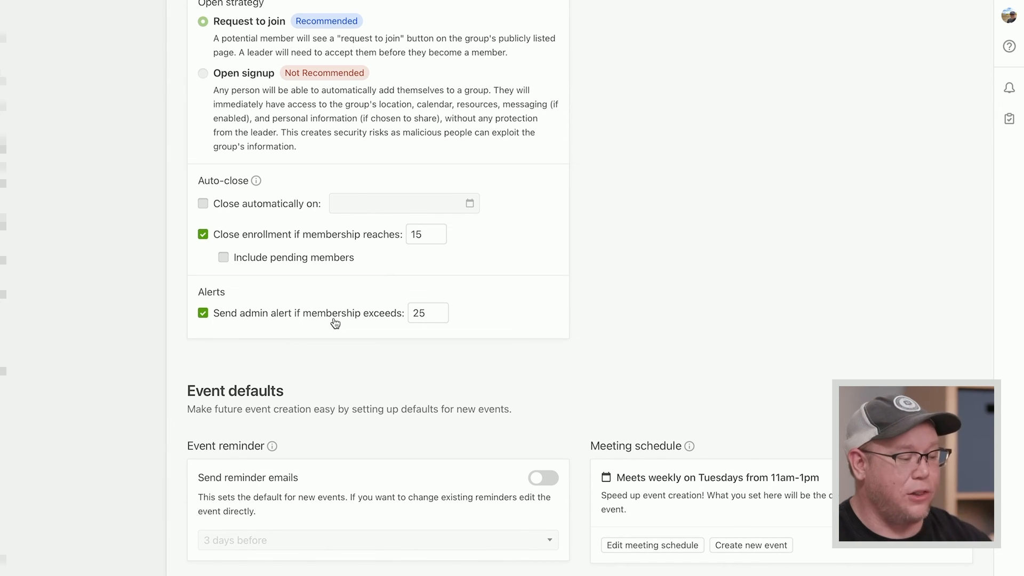
pyautogui.moveTo(423, 331)
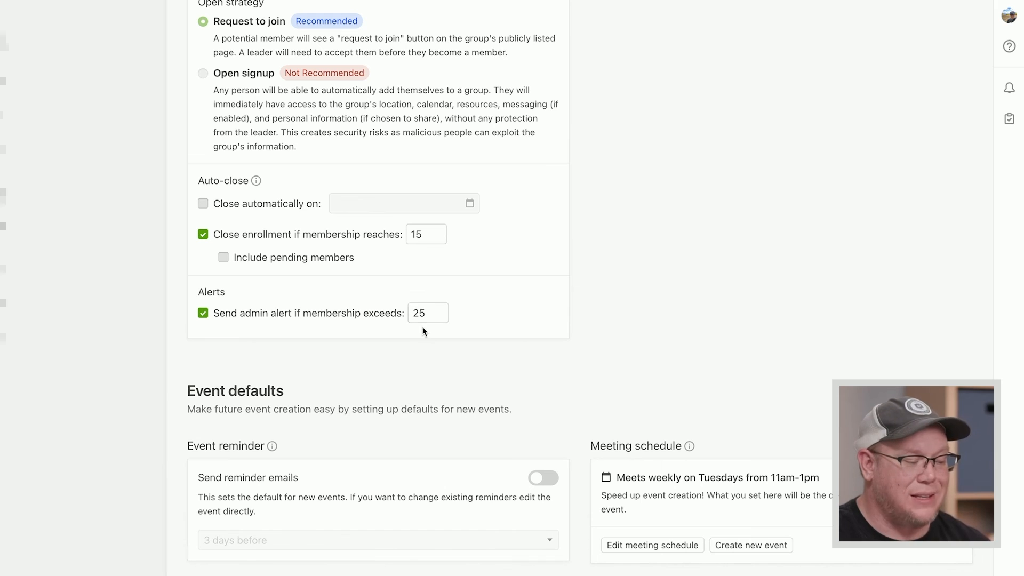
pyautogui.moveTo(401, 329)
pyautogui.write('20')
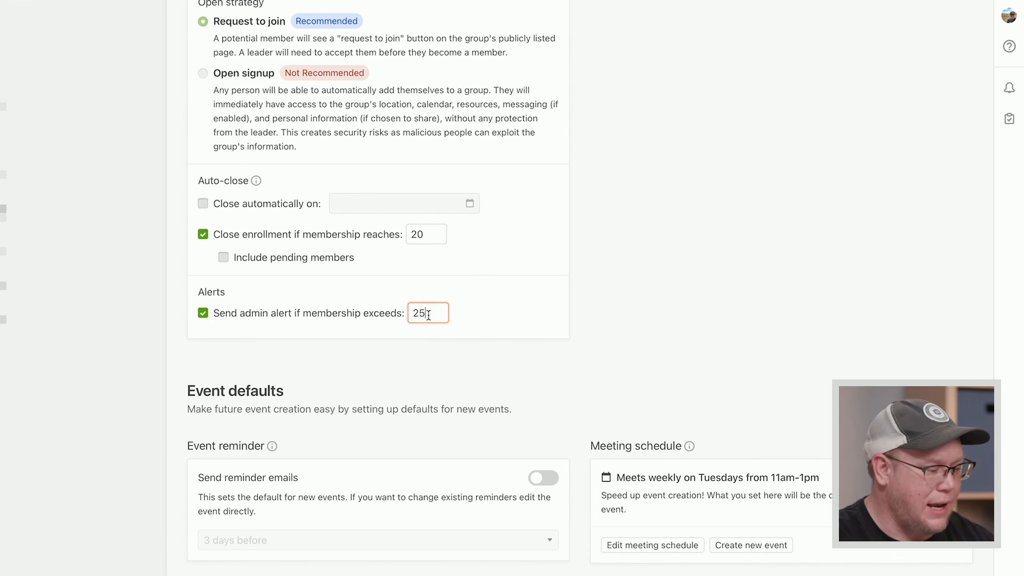
pyautogui.write('15')
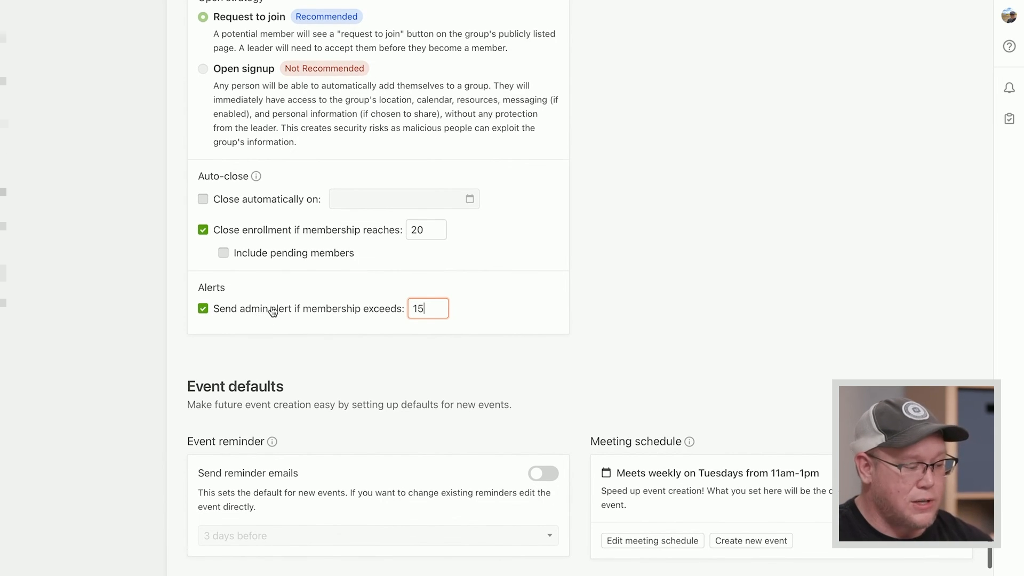
pyautogui.moveTo(556, 244)
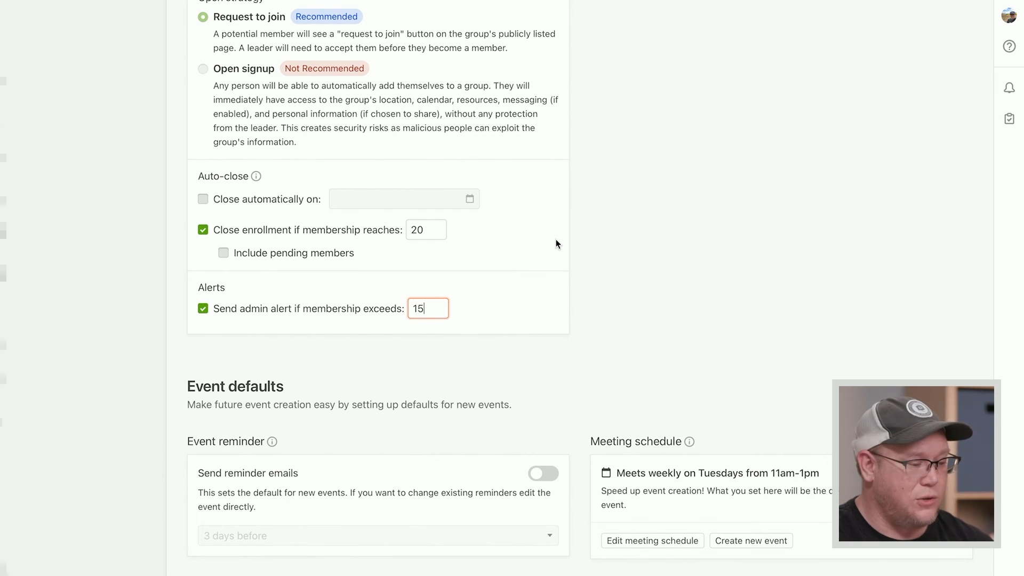
pyautogui.moveTo(1009, 89)
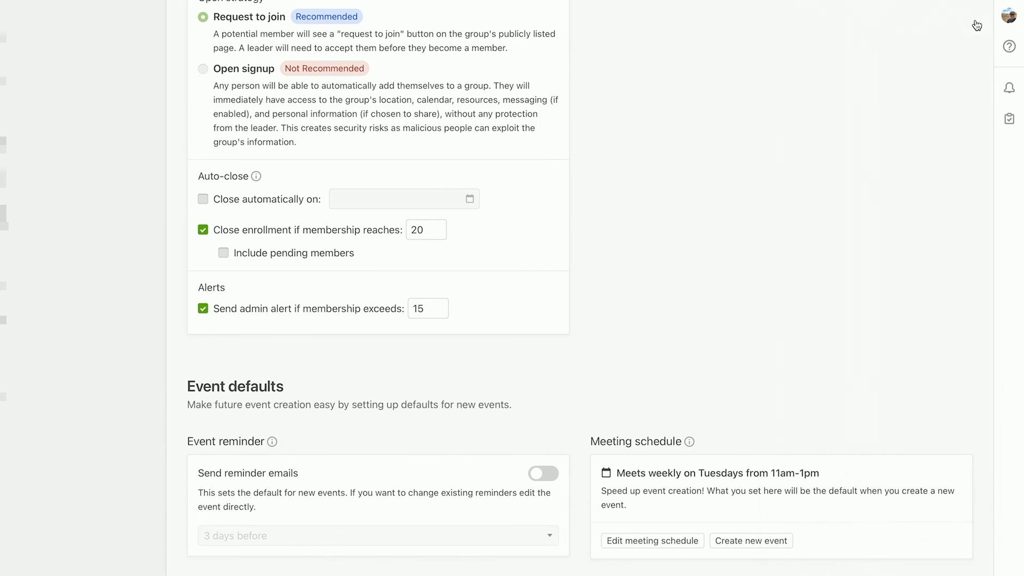
pyautogui.moveTo(663, 299)
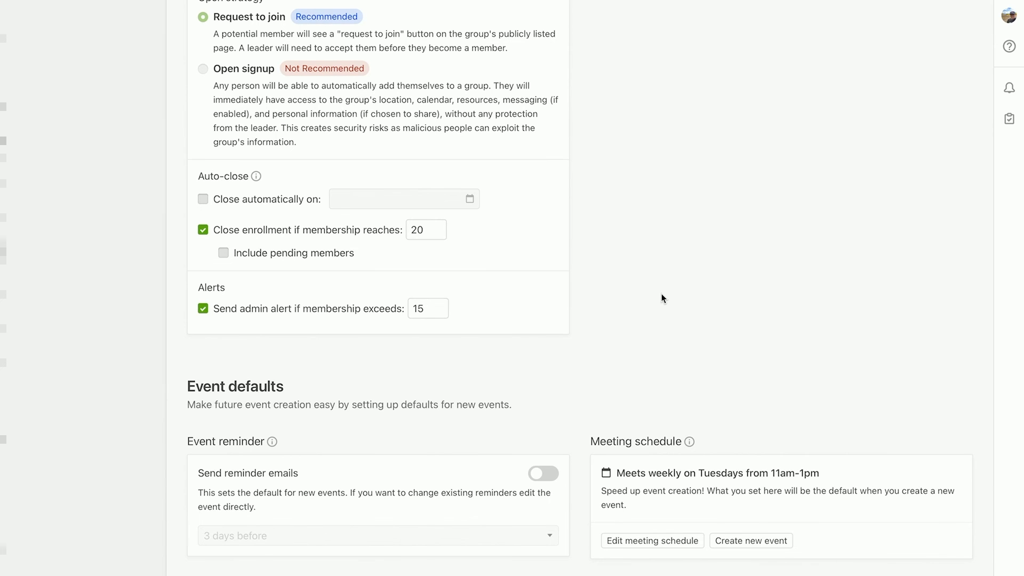